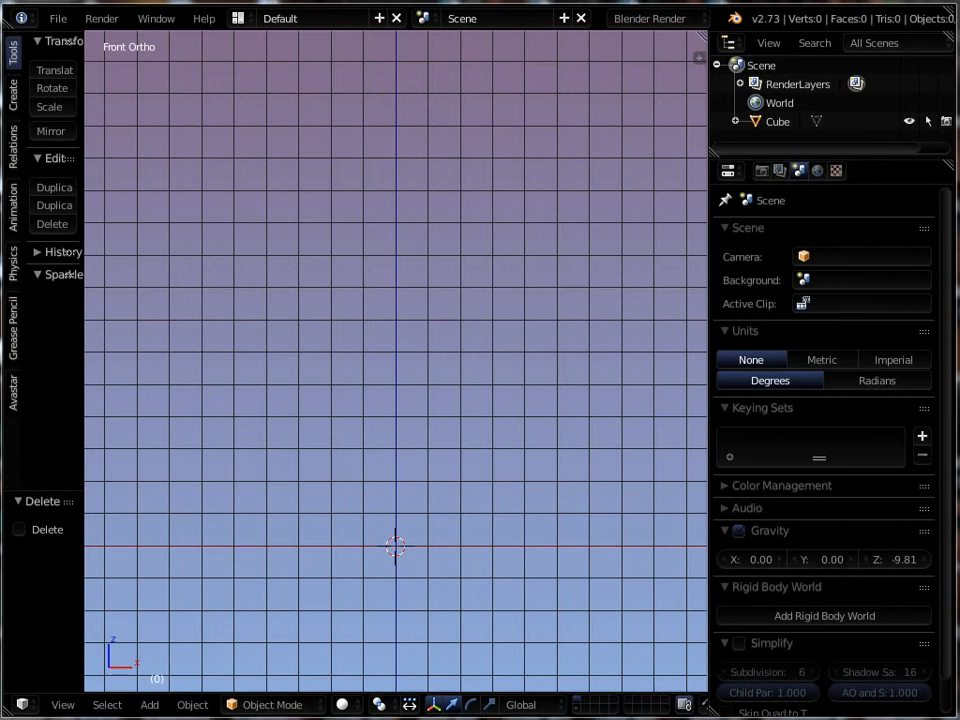
mouse_move(384, 446)
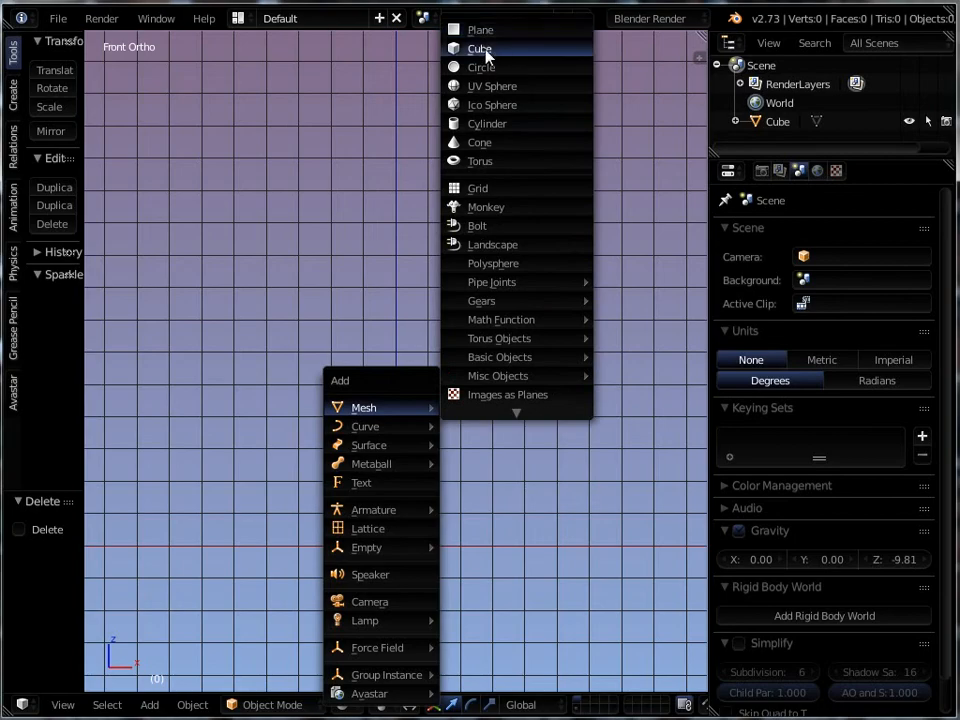
- Add a cube and scale it to 0.1 along Y into a thin square slab
click(480, 48)
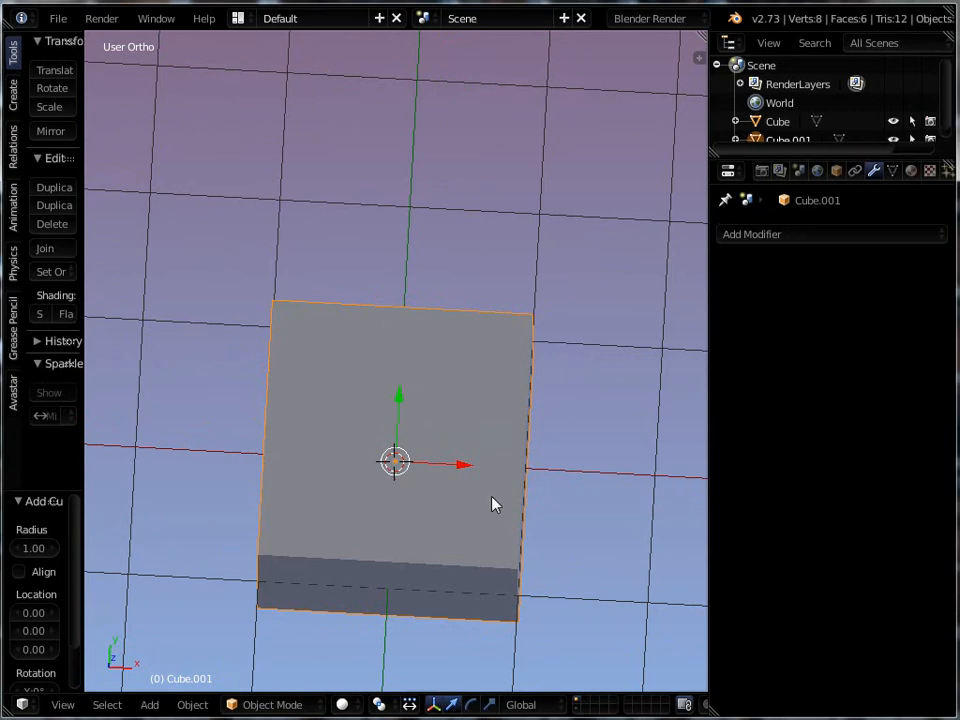
key(s)
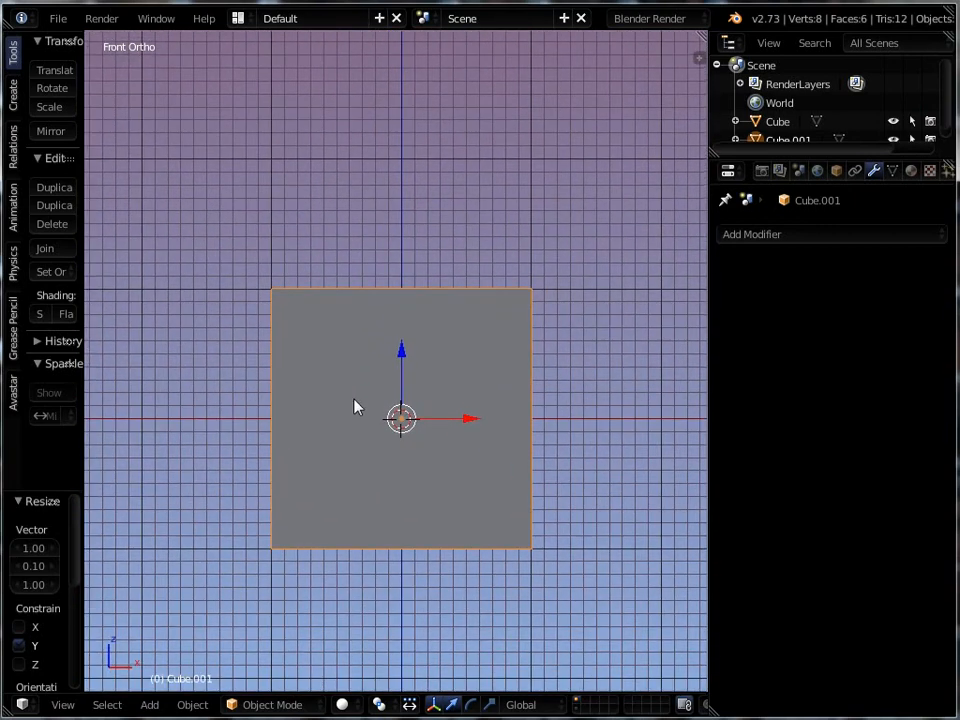
mouse_move(422, 540)
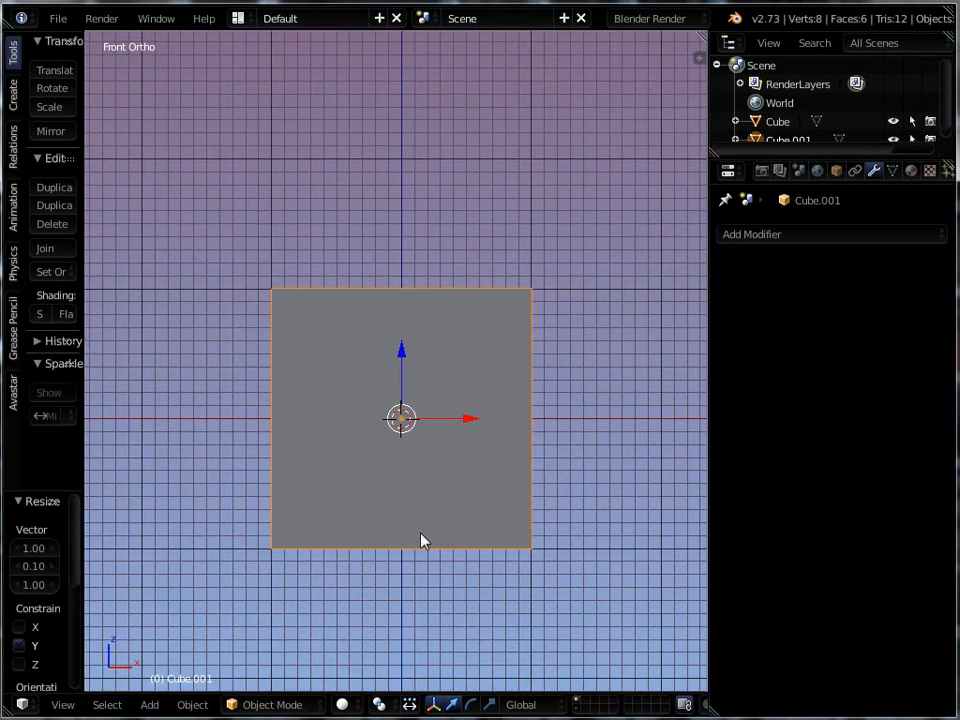
mouse_move(708, 264)
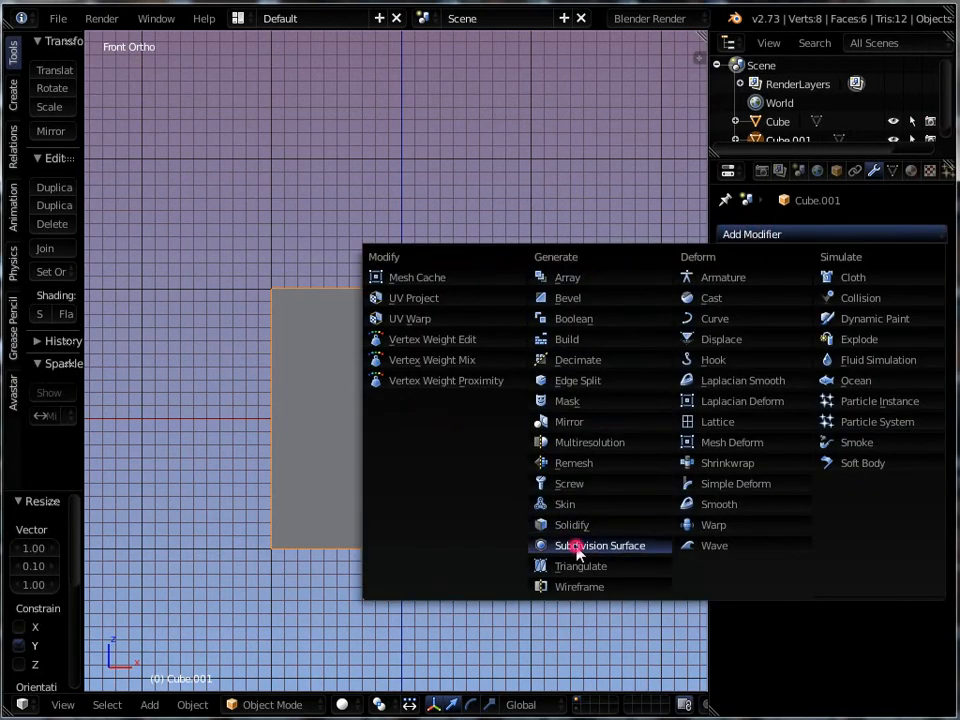
- Apply a level-2 Subdivision Surface to round the slab into a disc and enter Edit Mode
click(600, 544)
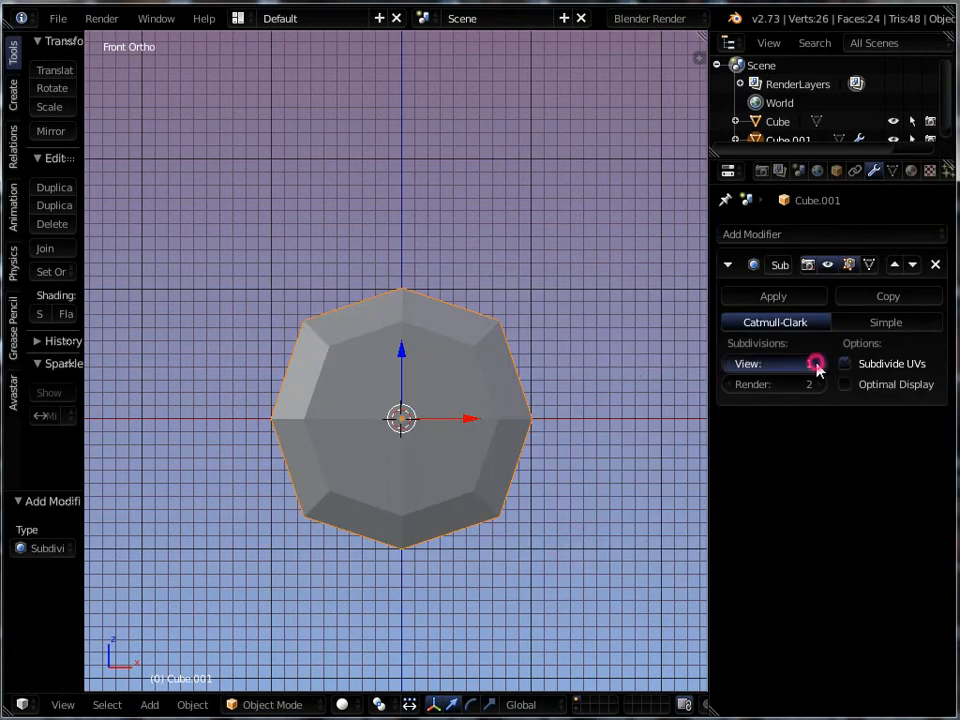
click(816, 364)
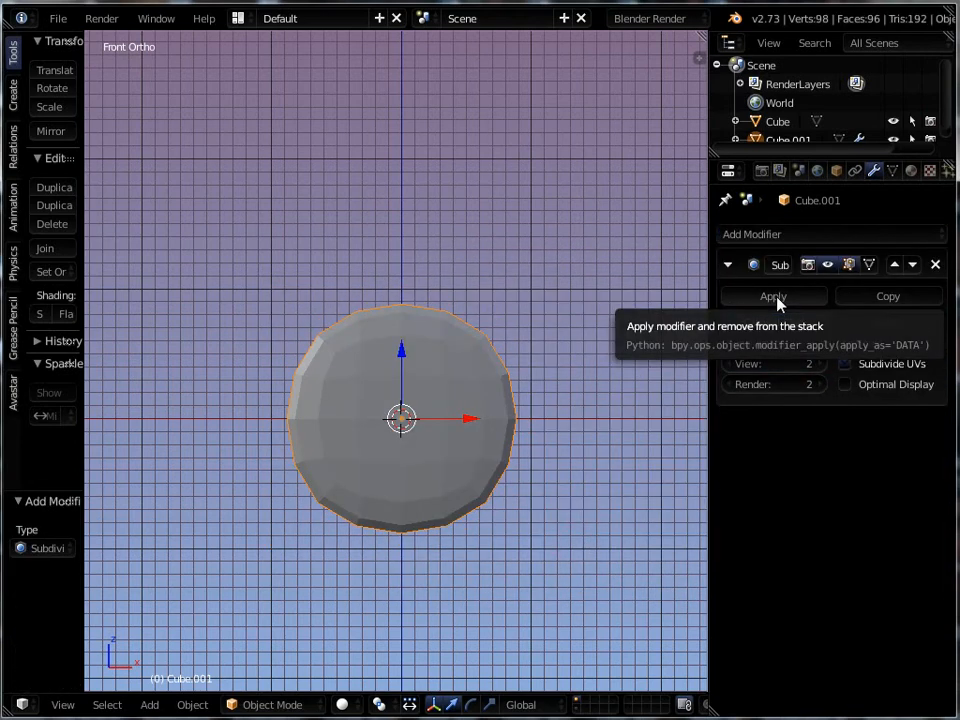
click(772, 296)
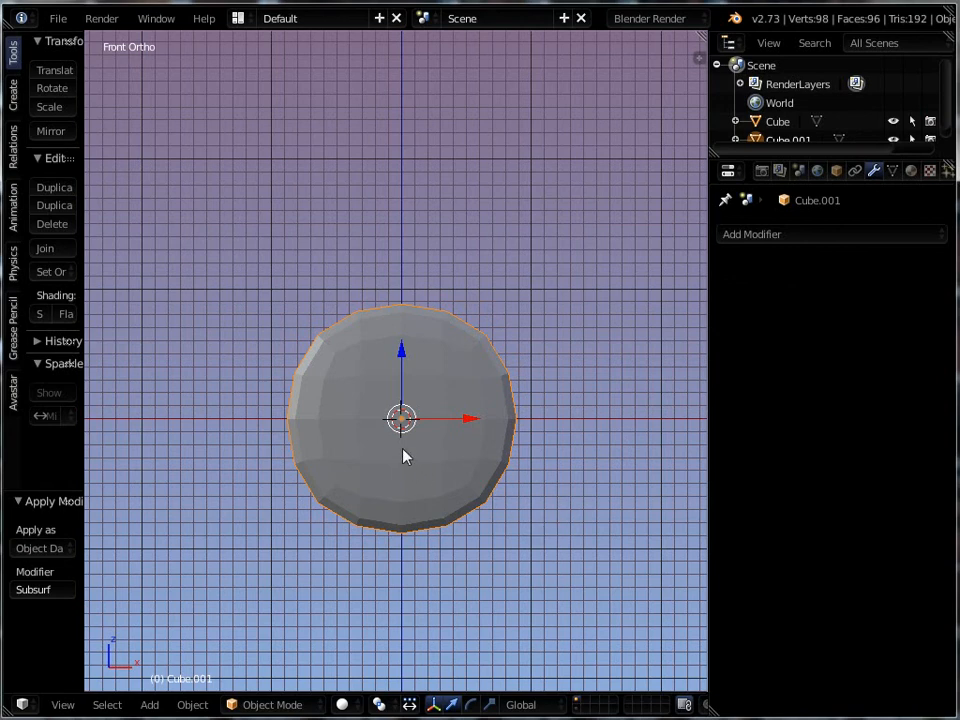
mouse_move(476, 454)
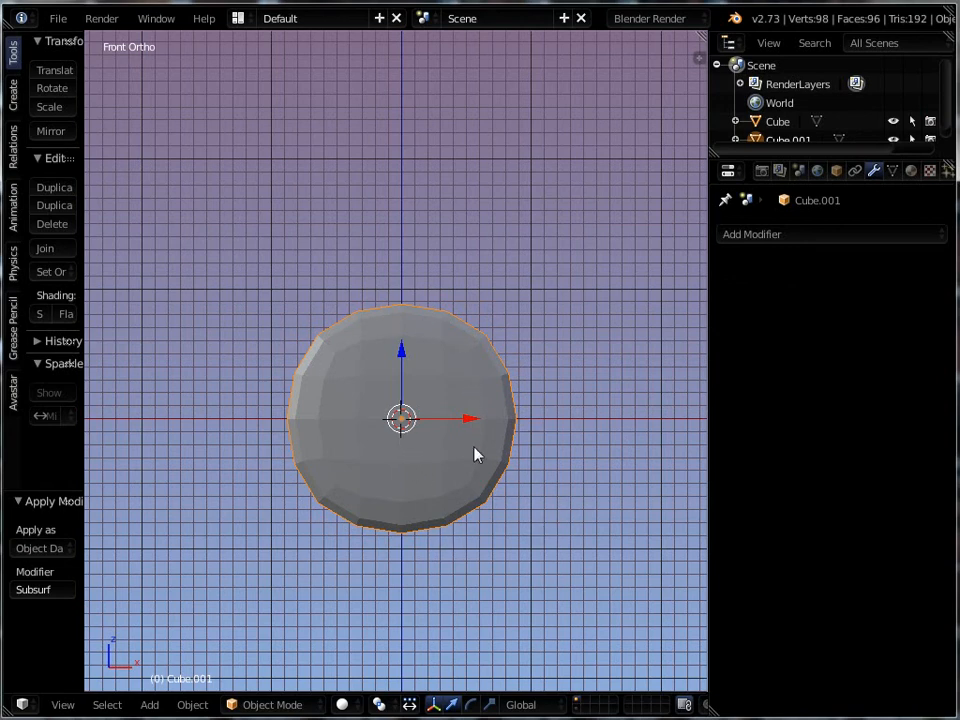
key(Tab)
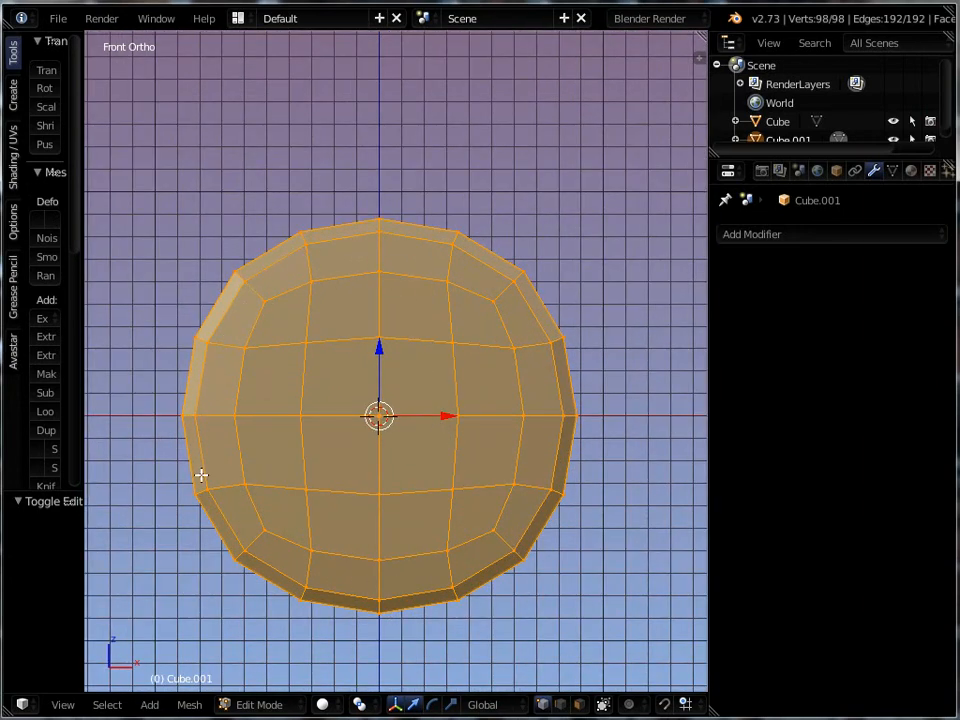
- Push the inner vertex ring slightly outward and enlarge it to form a raised rim
drag(200, 476, 418, 464)
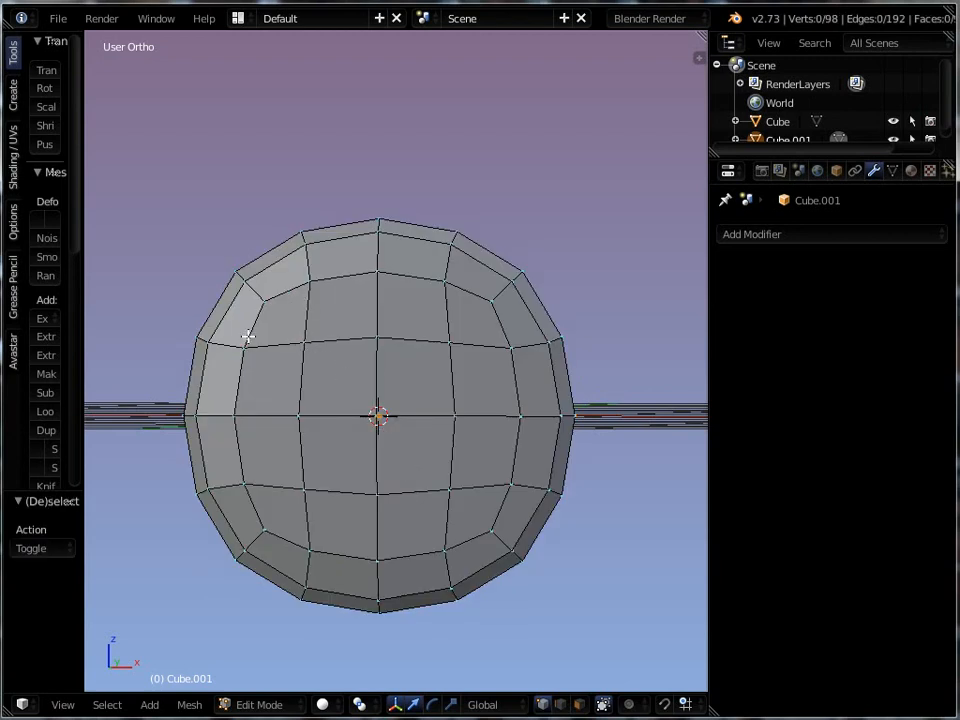
mouse_move(288, 298)
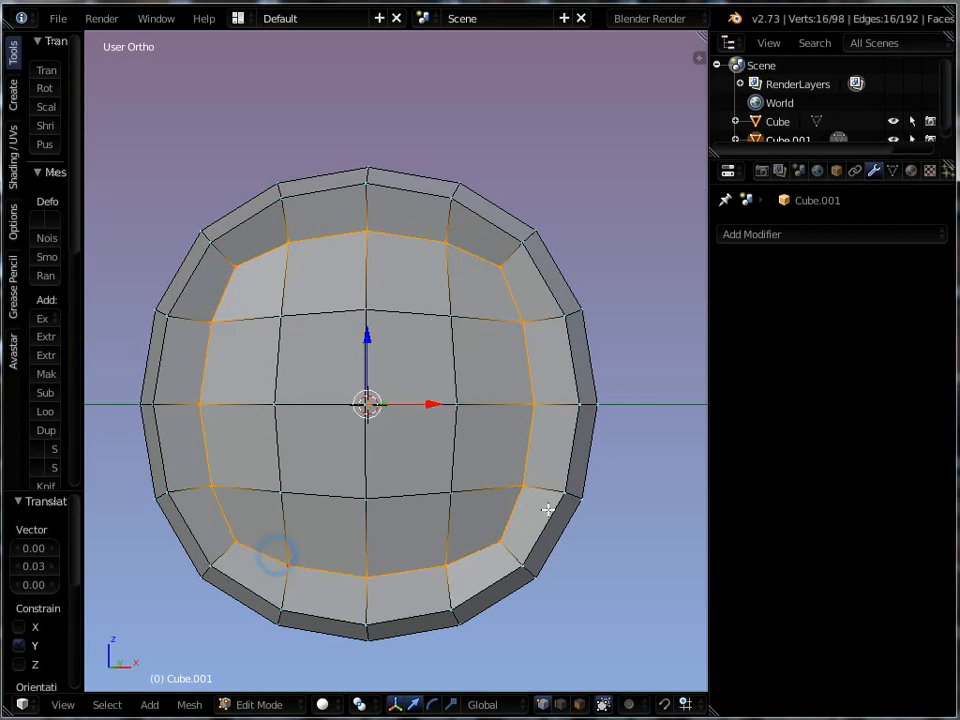
mouse_move(510, 474)
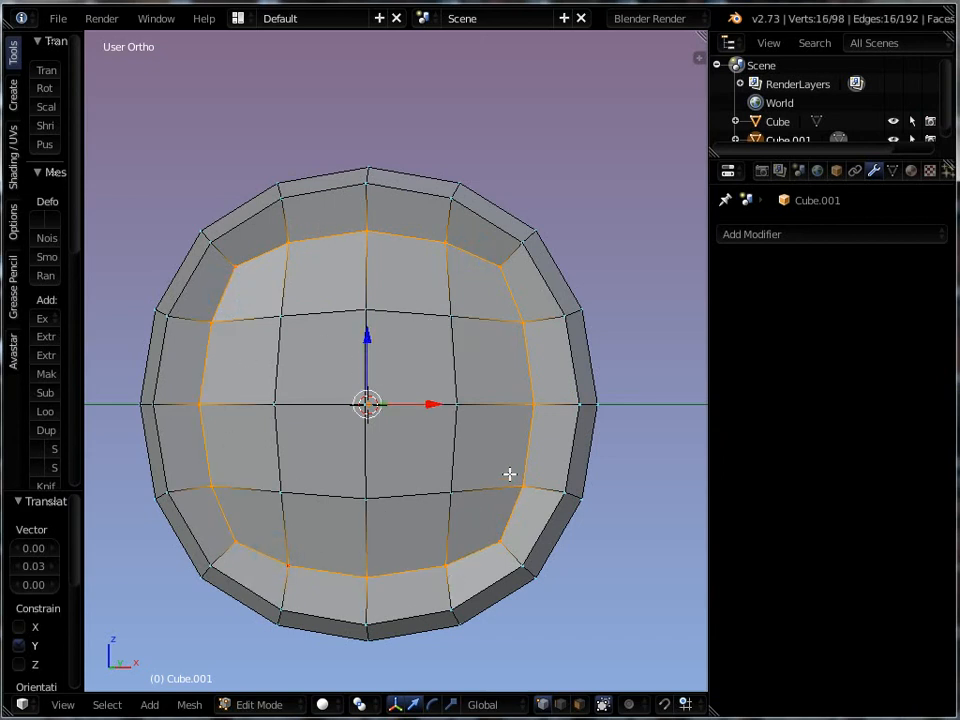
key(KP_1)
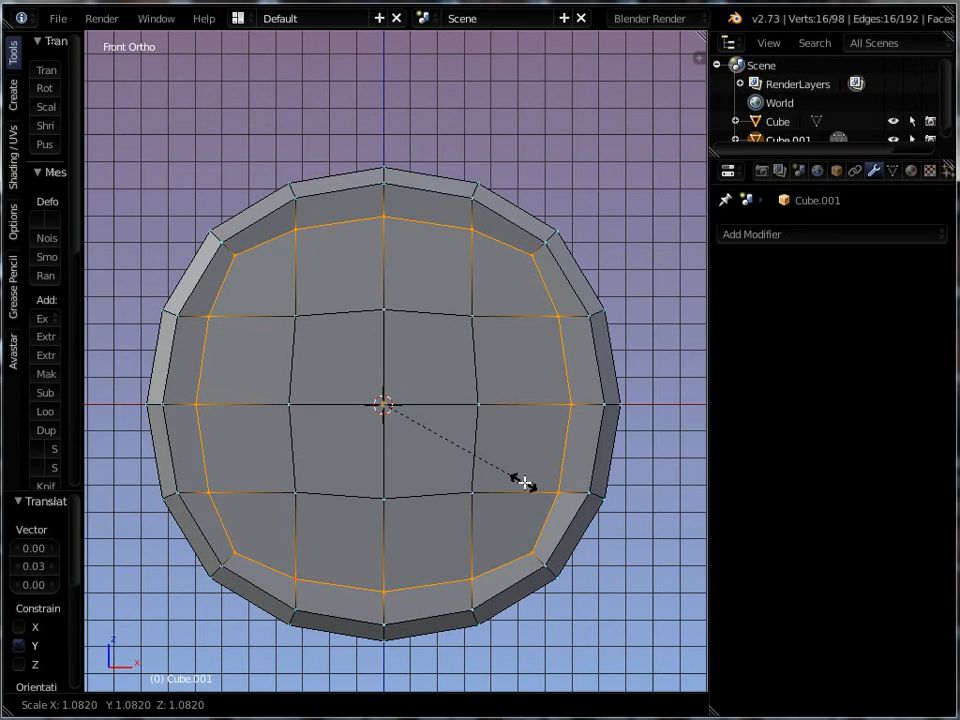
click(524, 482)
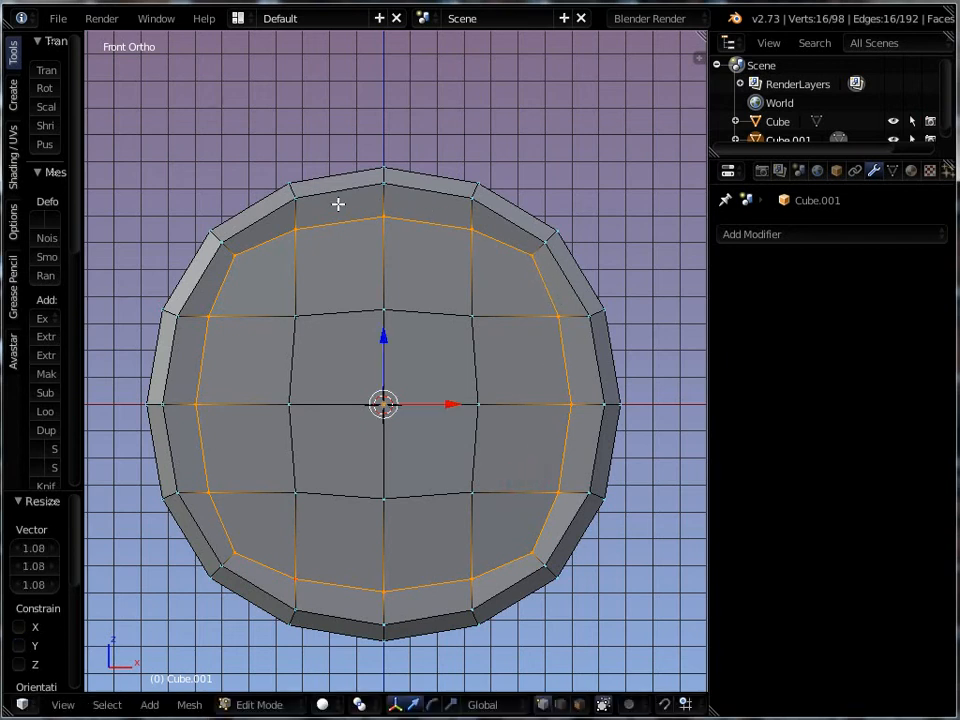
mouse_move(380, 218)
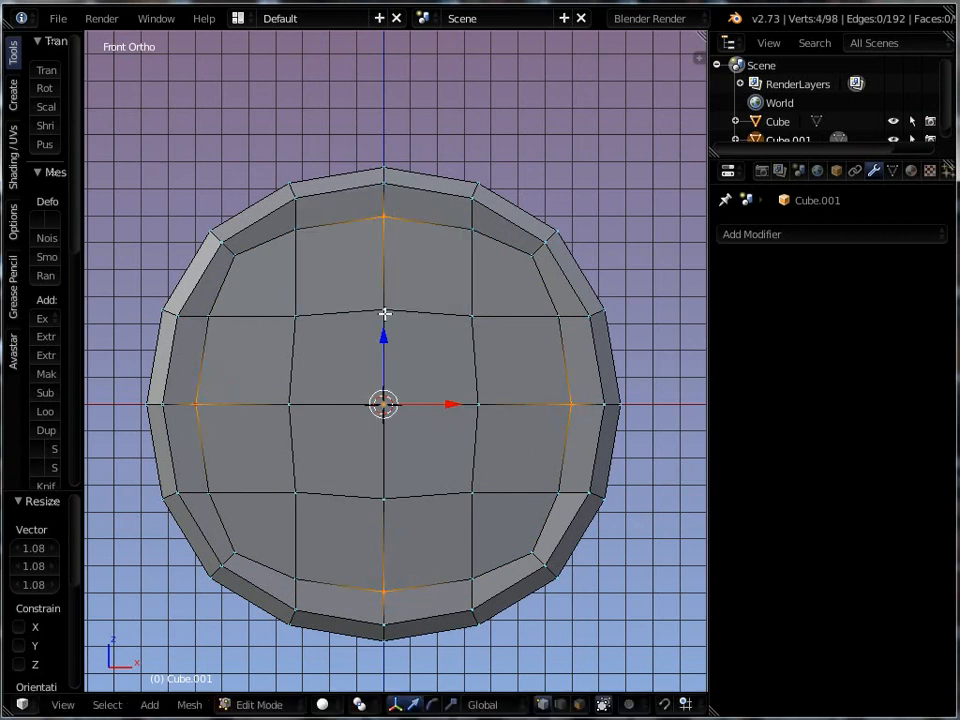
mouse_move(524, 500)
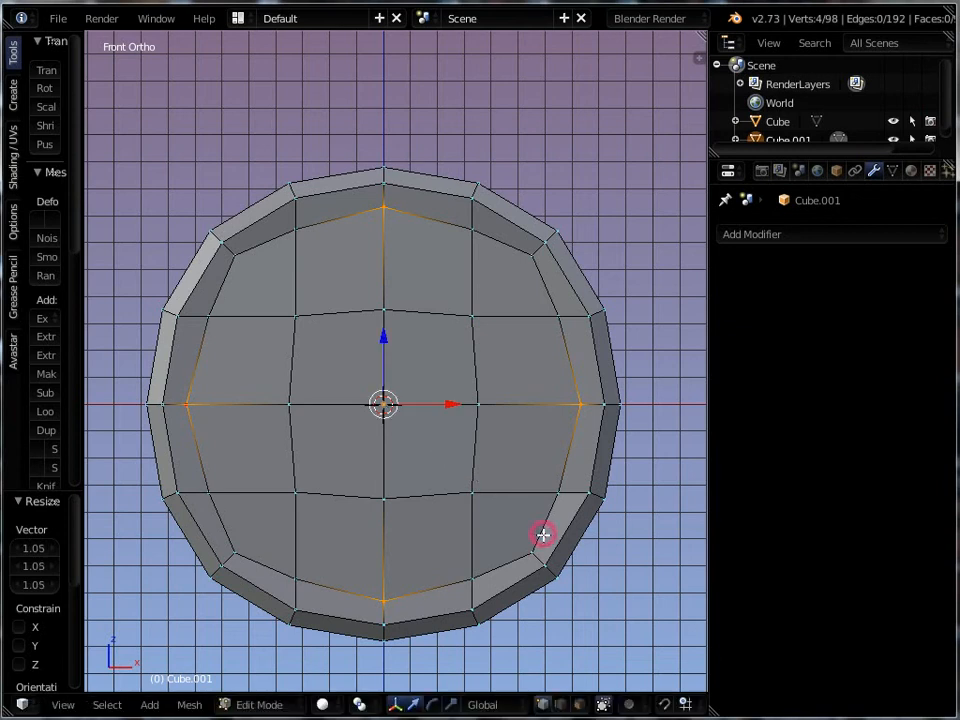
mouse_move(376, 206)
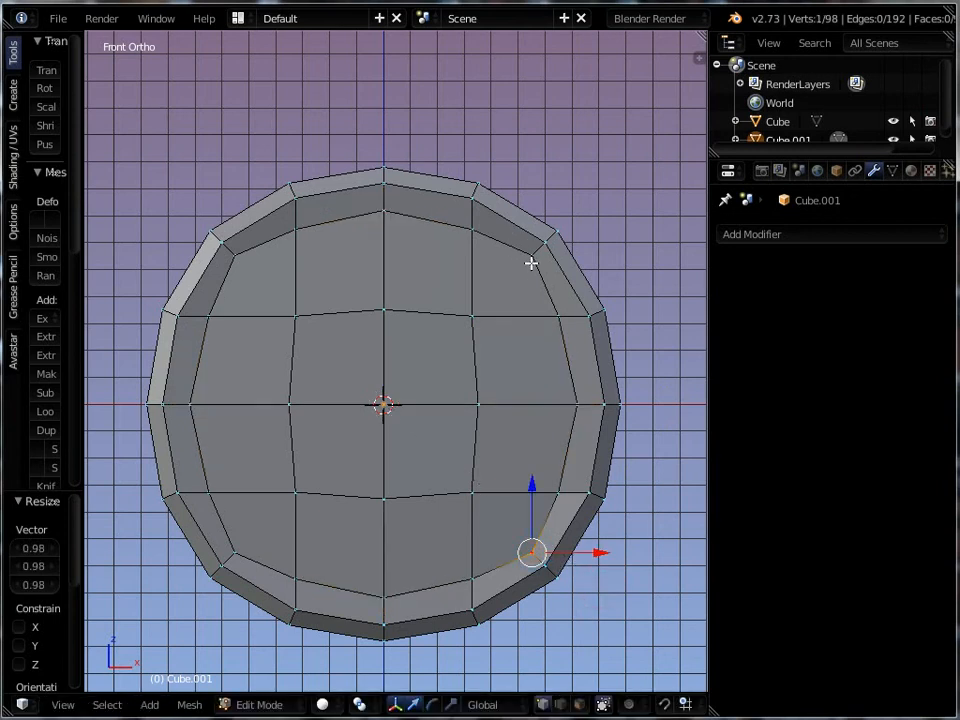
click(232, 552)
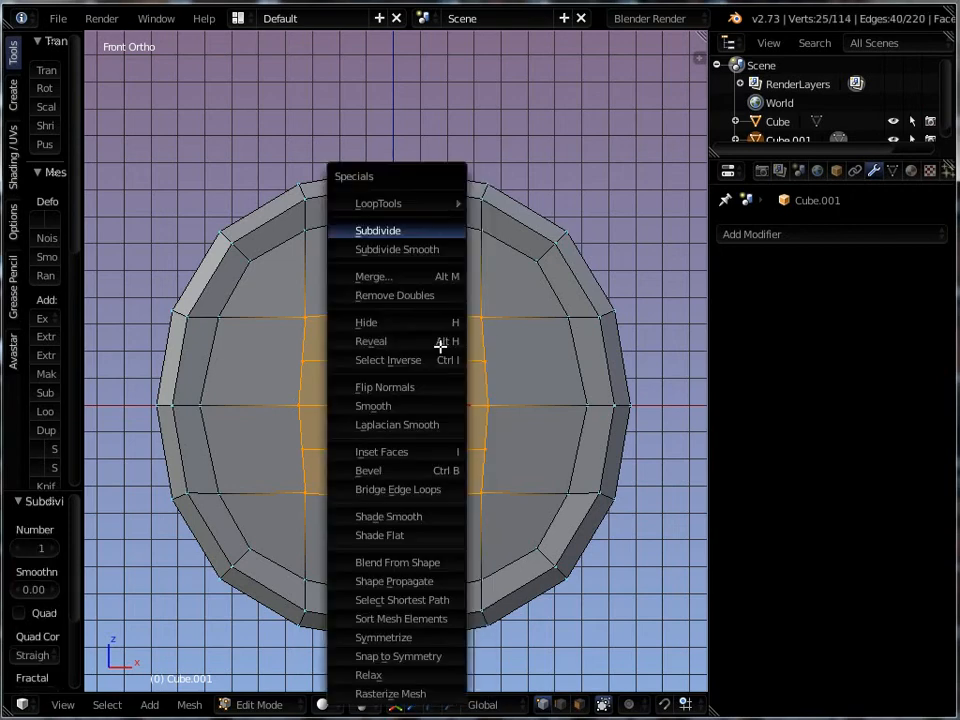
- Subdivide the central faces into a finer grid and begin selecting buttonhole faces
click(378, 230)
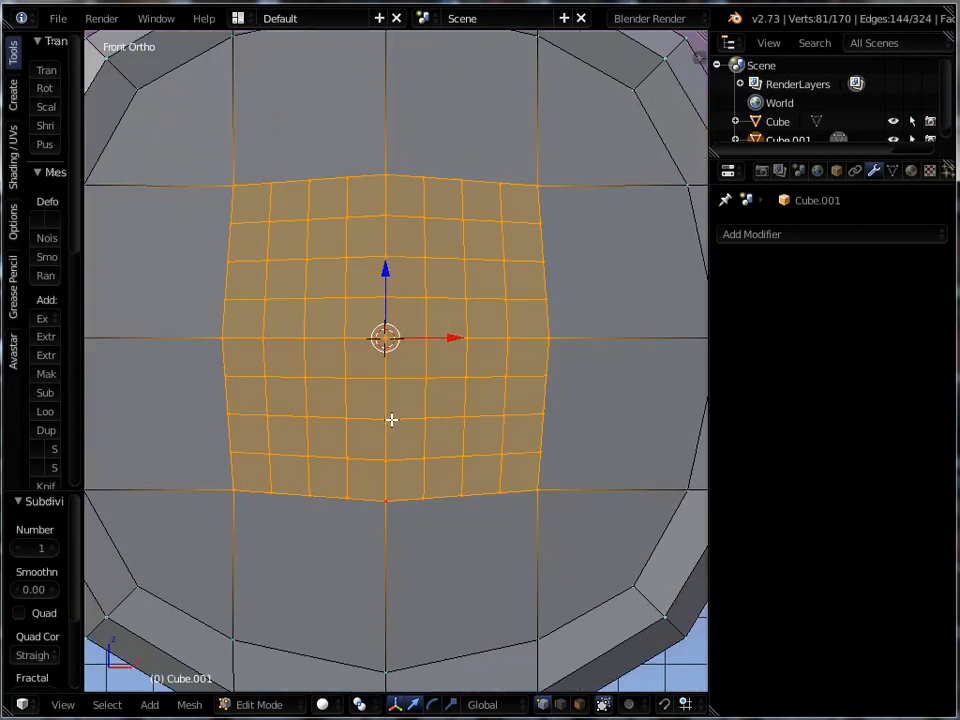
mouse_move(350, 206)
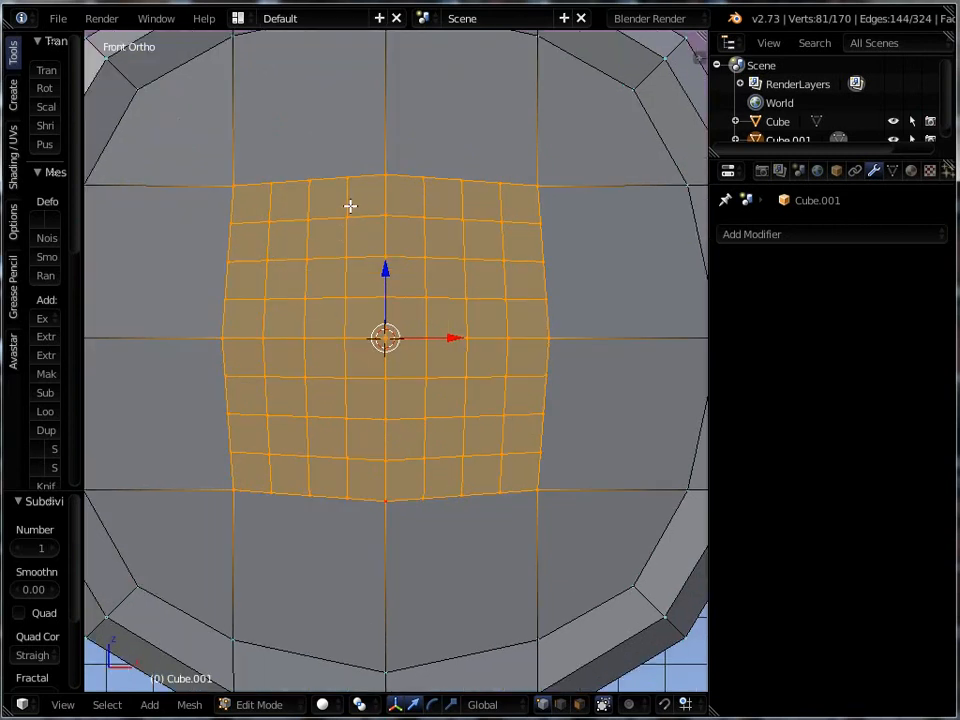
mouse_move(306, 248)
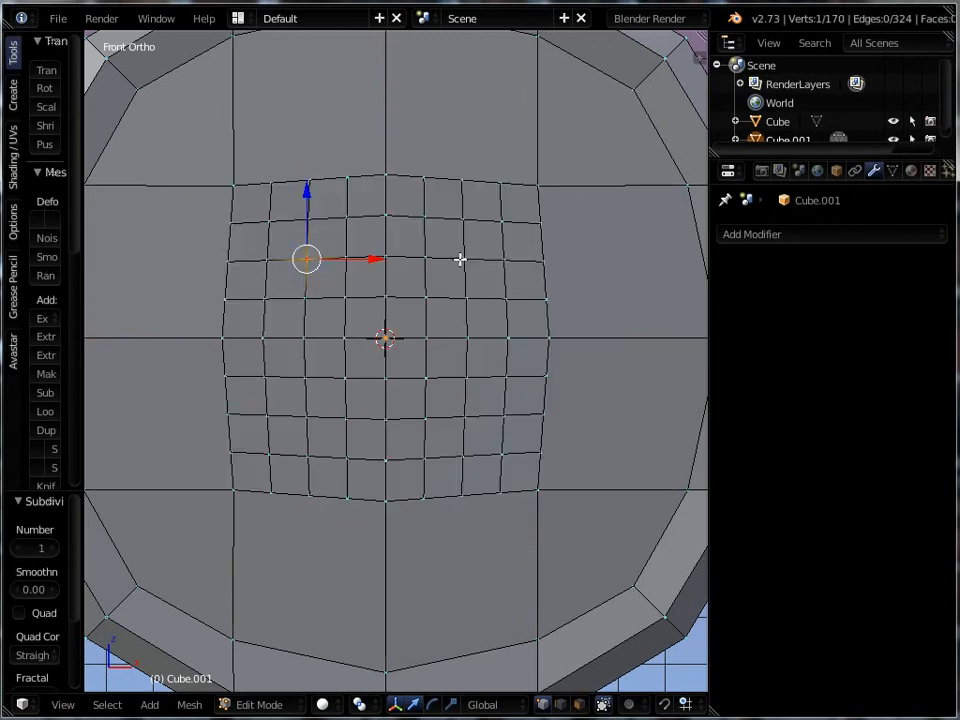
click(464, 414)
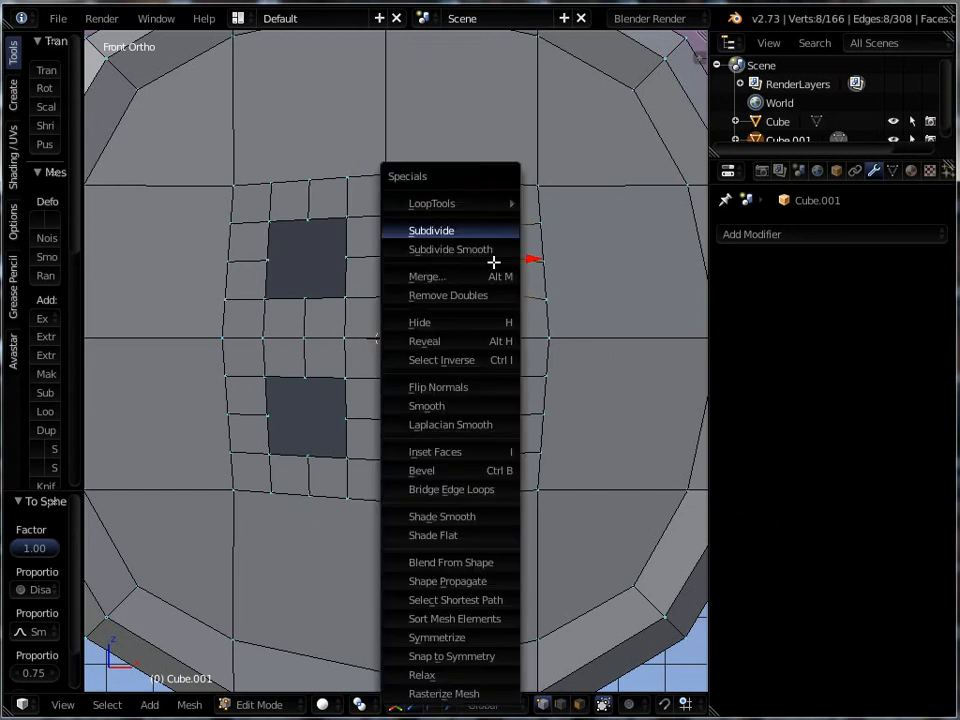
- Subdivide the edge loops of the buttonhole patches and round them toward circles
click(432, 230)
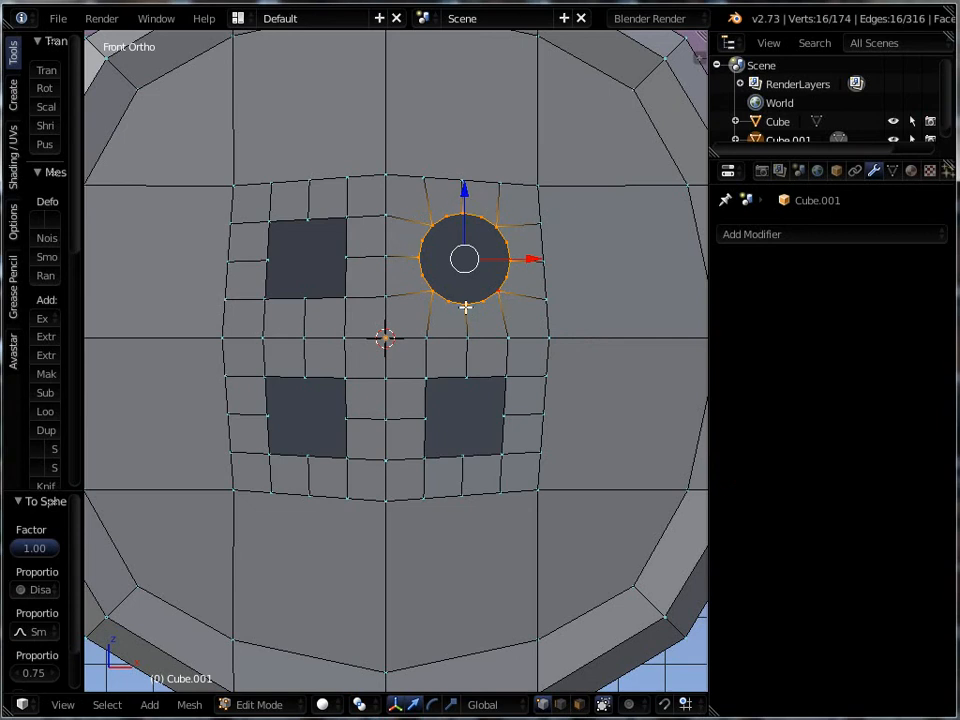
mouse_move(432, 382)
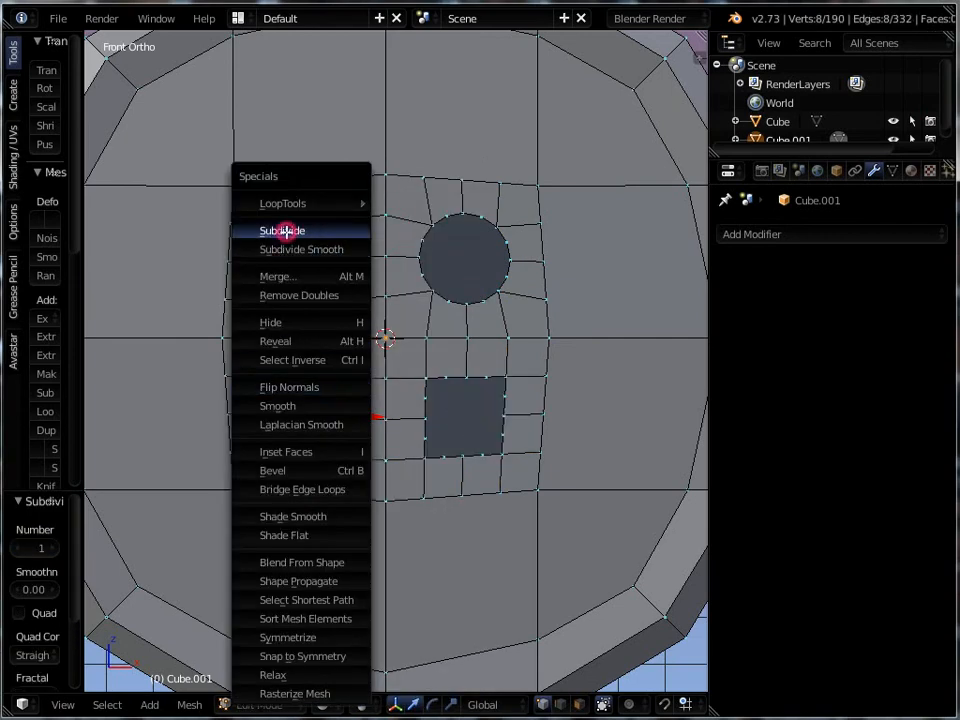
click(282, 230)
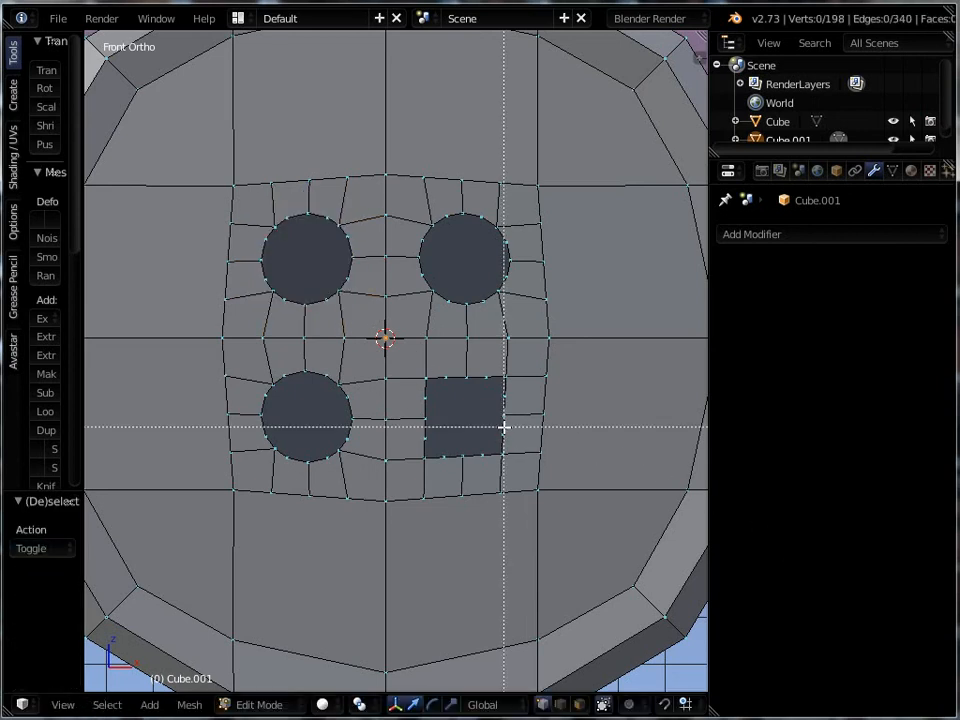
click(464, 418)
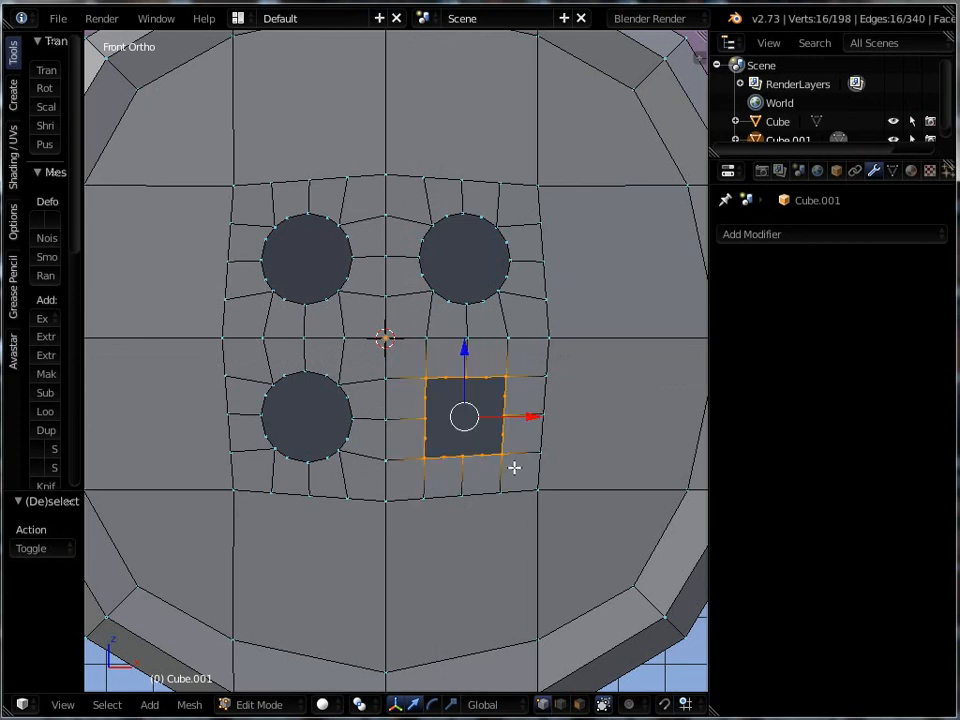
drag(464, 418, 512, 464)
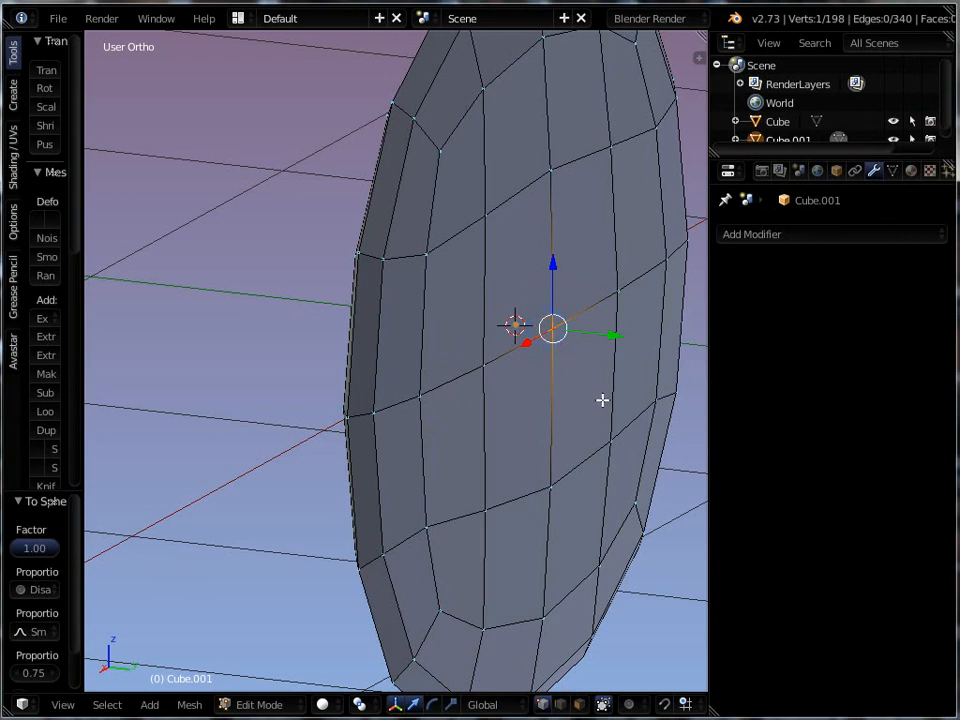
- Delete the selected vertices so only one half of the button mesh remains
key(a)
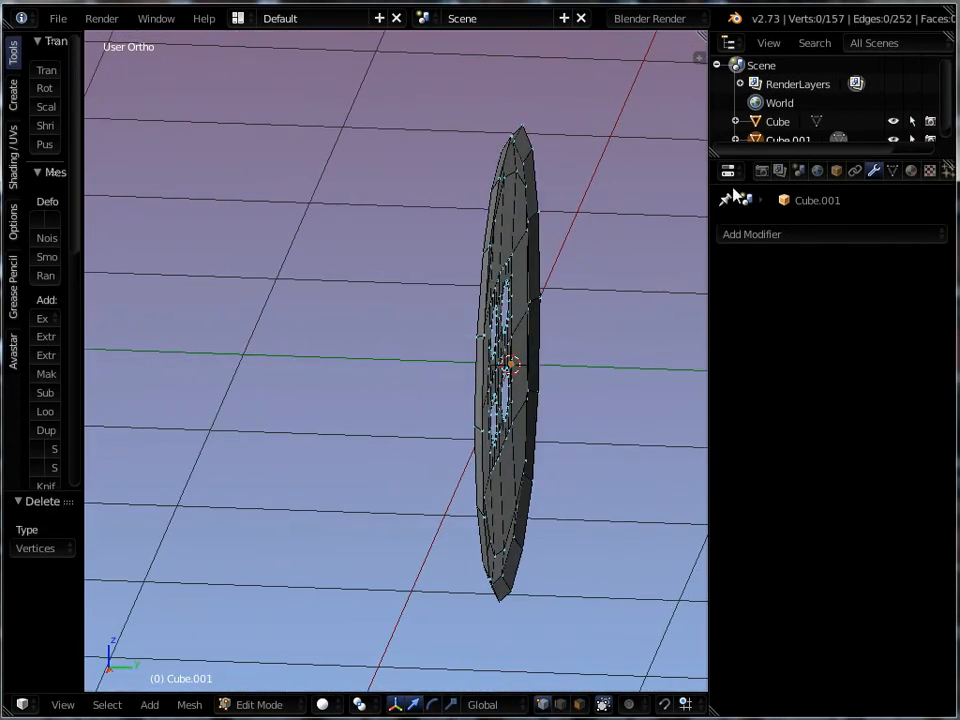
- Add a Mirror modifier with axis and merge options set, restoring the full four-holed disc
click(752, 234)
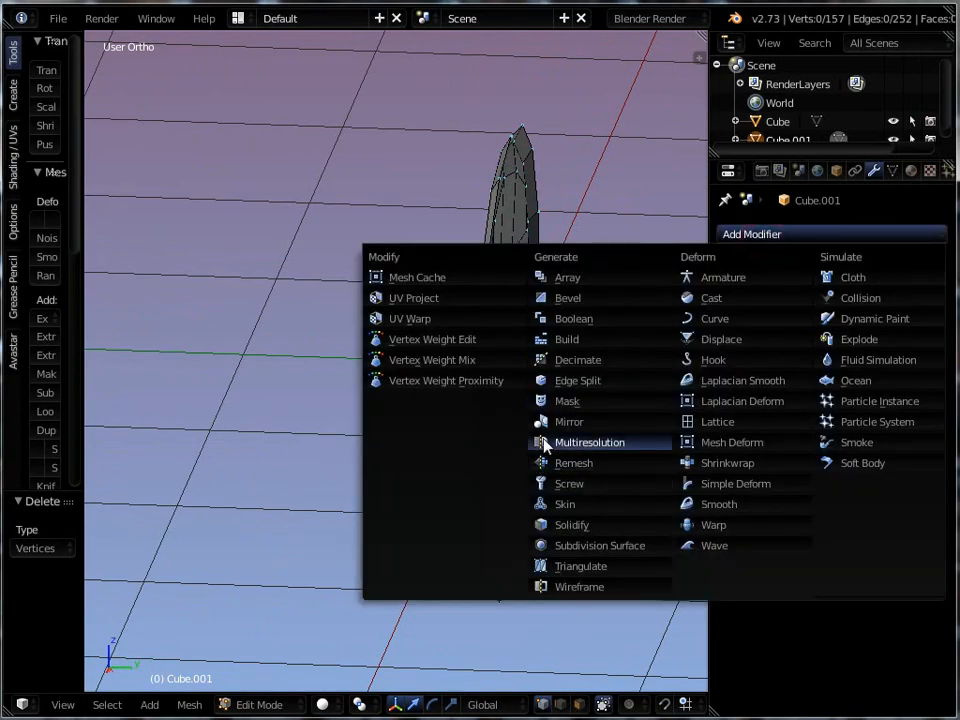
click(568, 420)
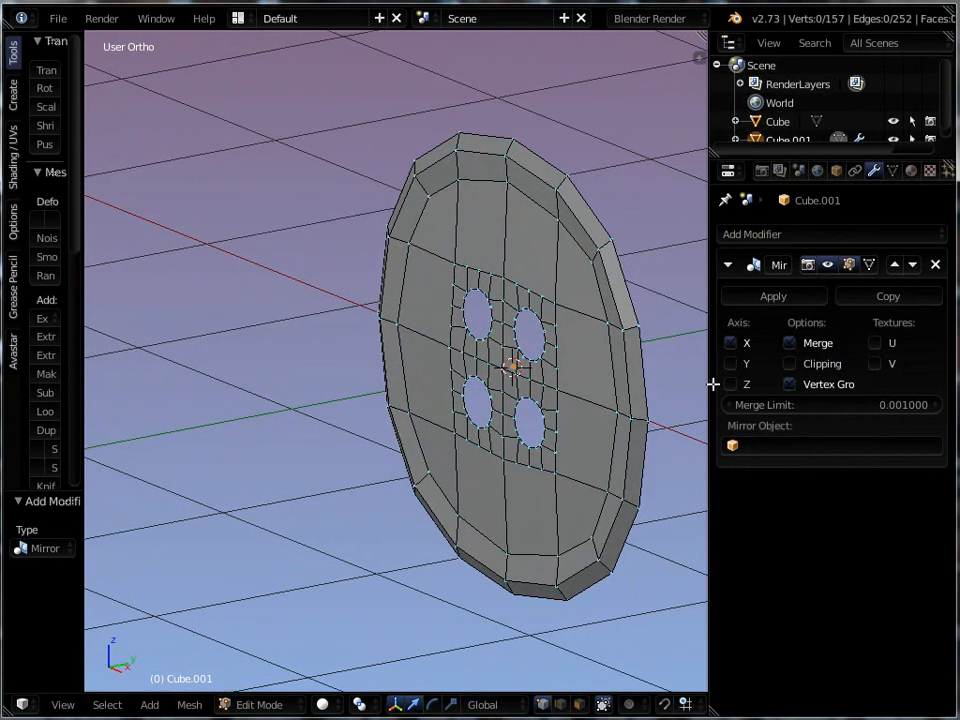
click(732, 344)
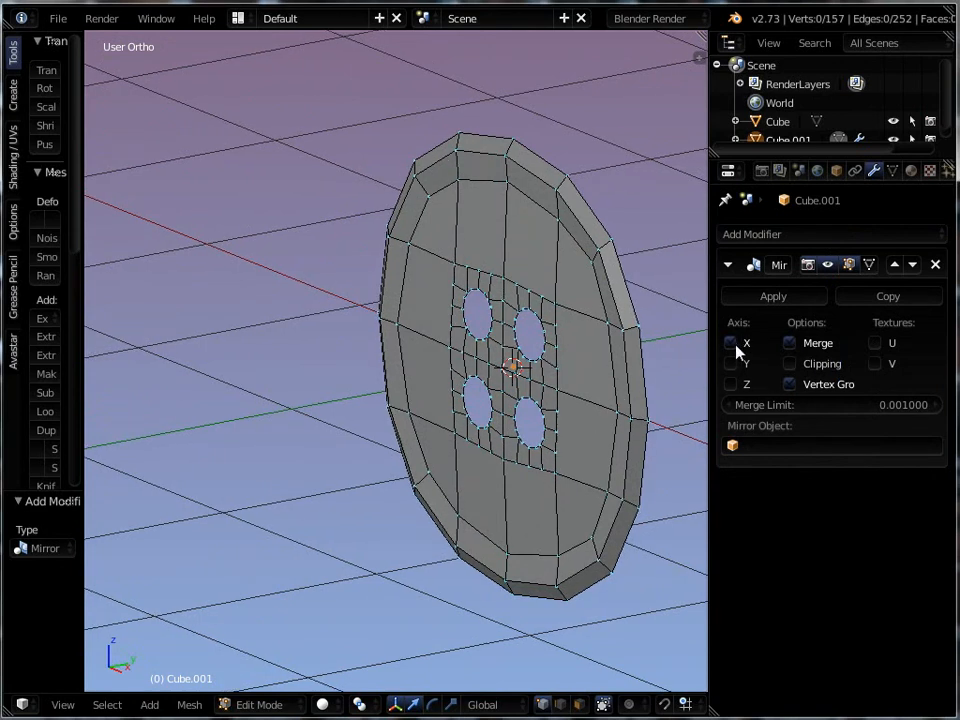
mouse_move(732, 344)
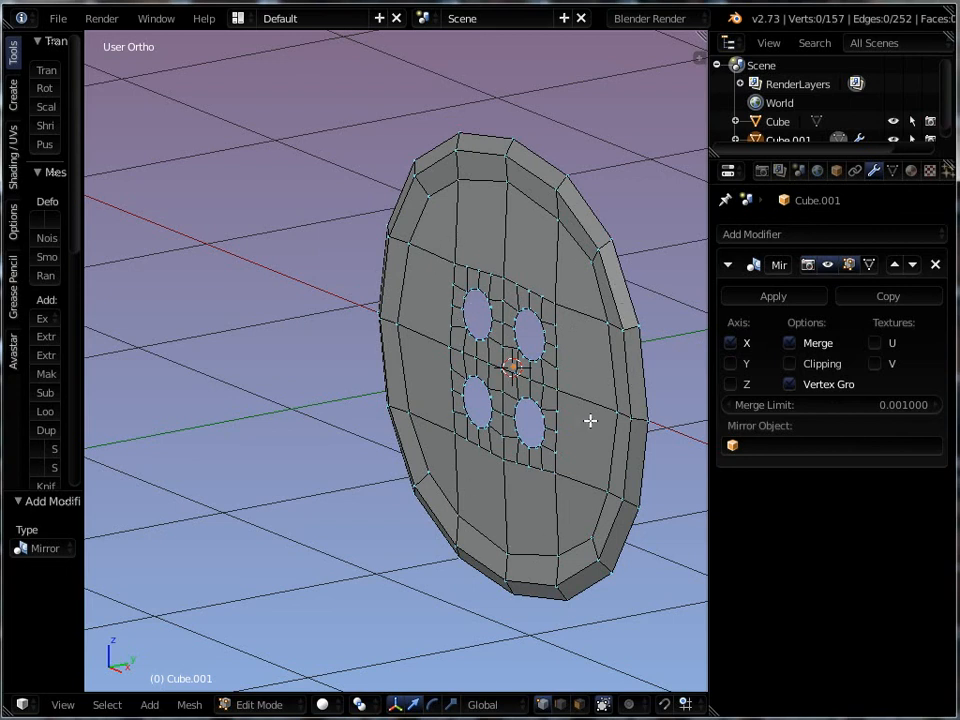
mouse_move(532, 536)
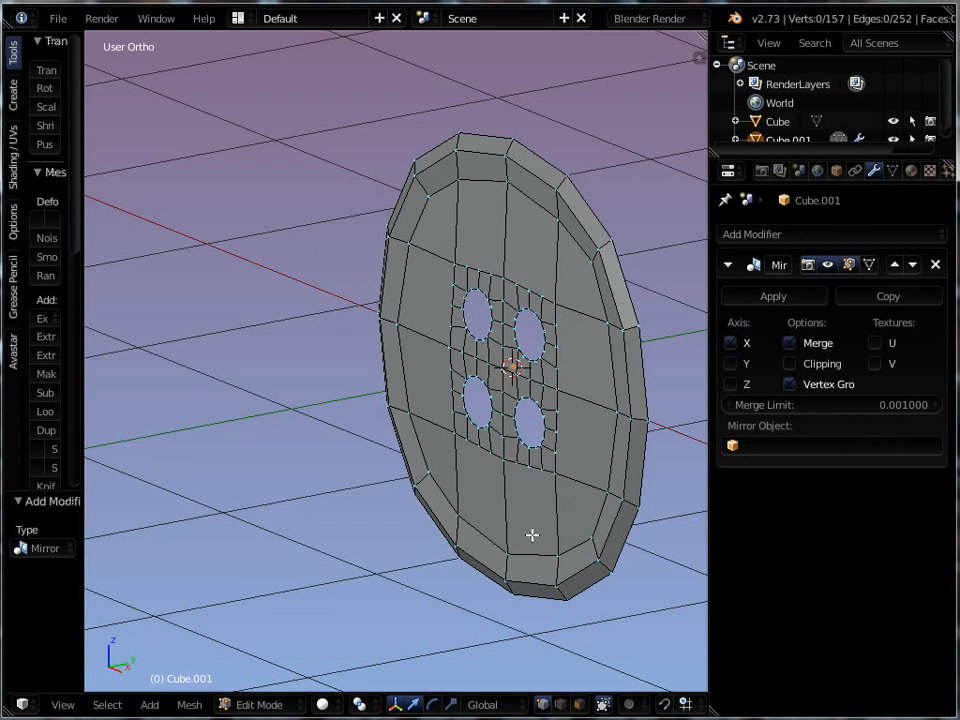
click(746, 344)
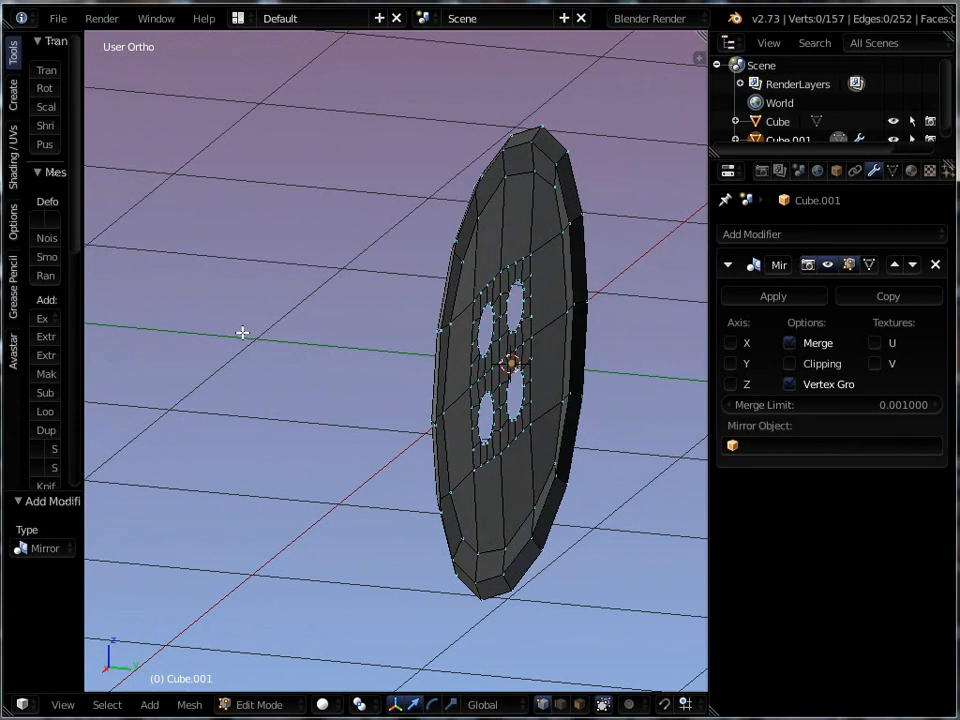
mouse_move(590, 404)
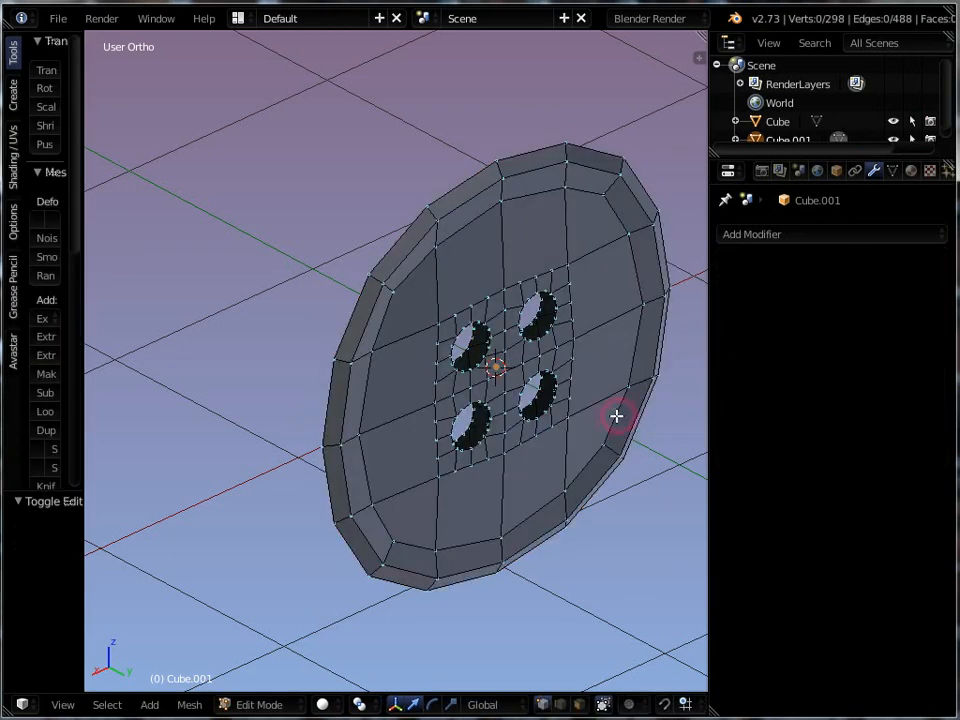
drag(616, 416, 504, 376)
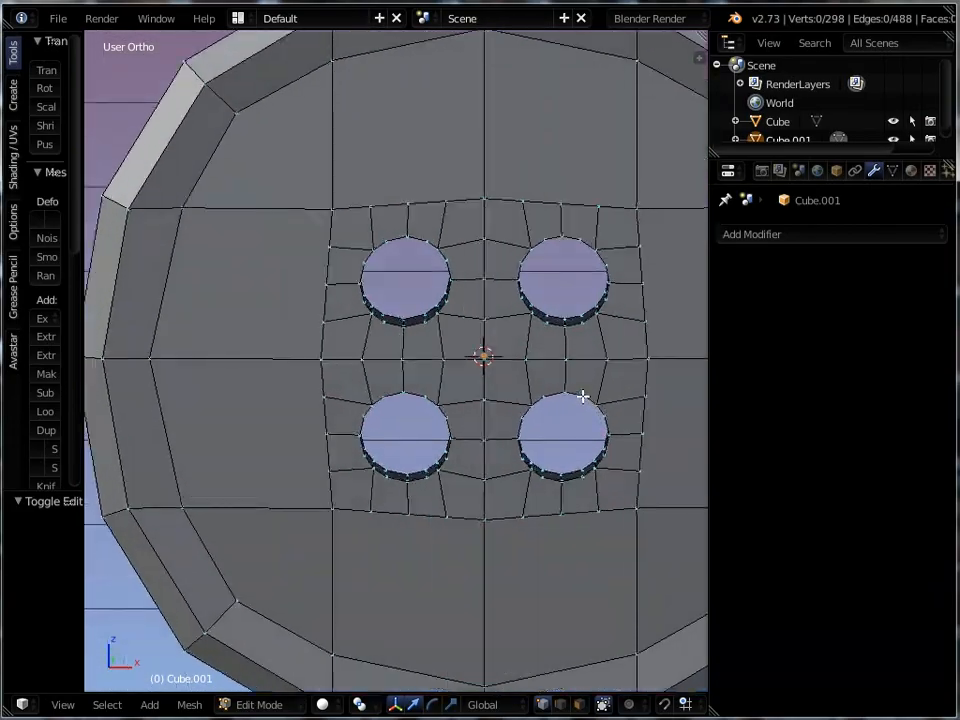
- Bridge the front and back edge loops of each buttonhole into solid inner walls
key(KP_1)
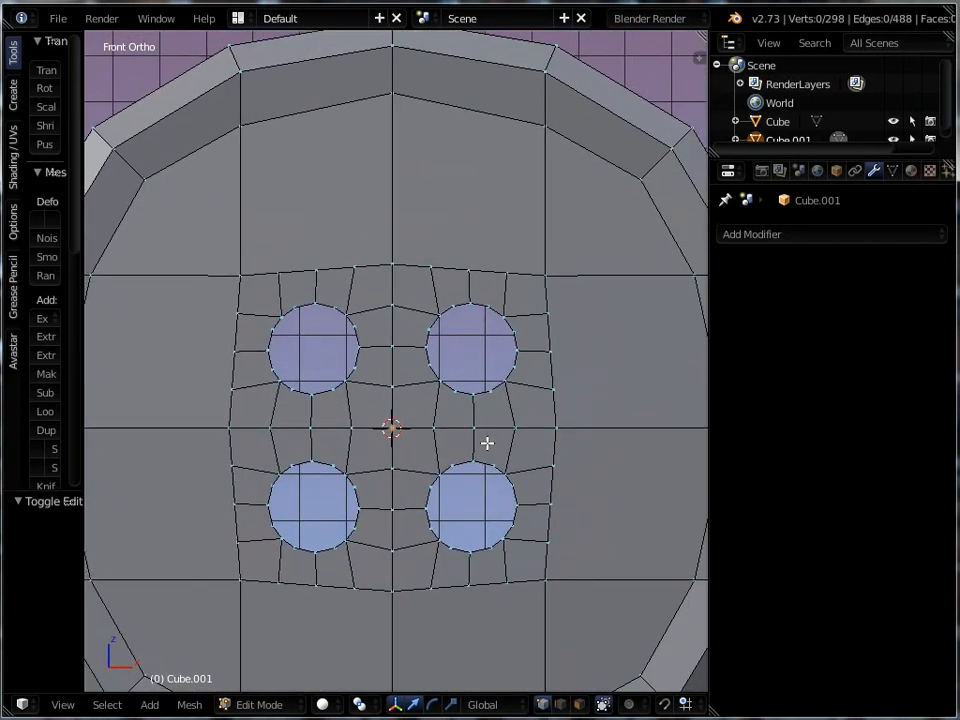
drag(418, 290, 520, 390)
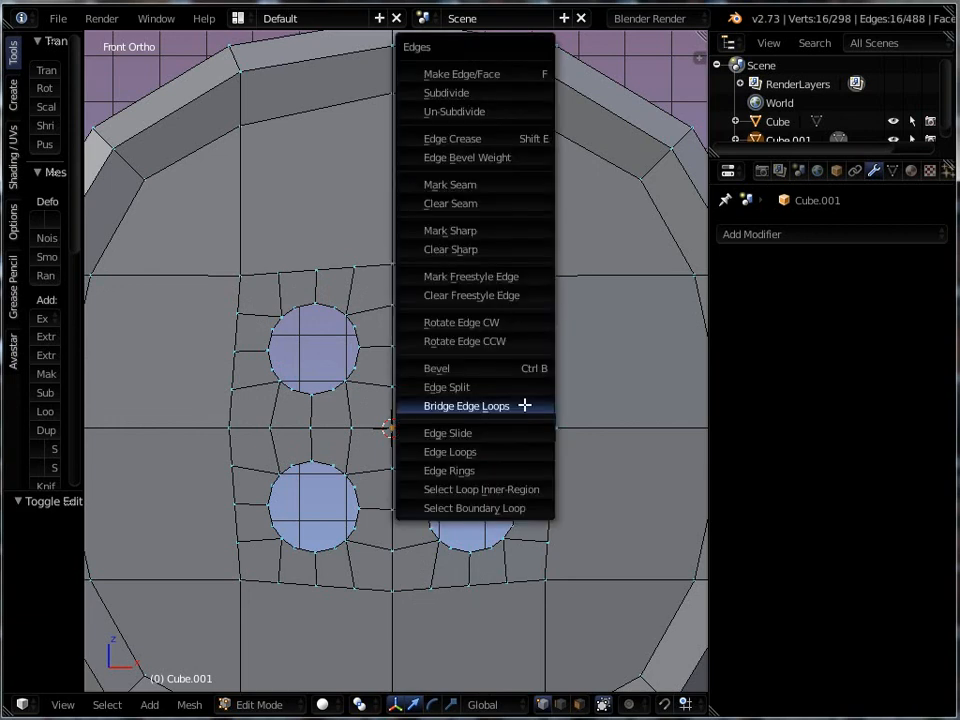
click(468, 404)
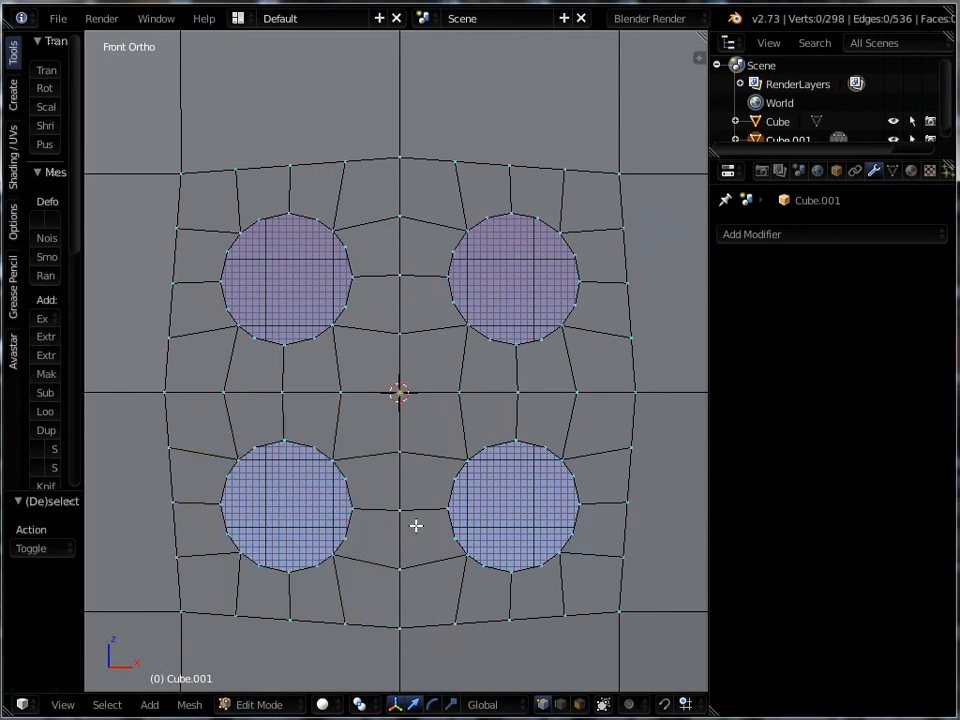
drag(418, 430, 556, 558)
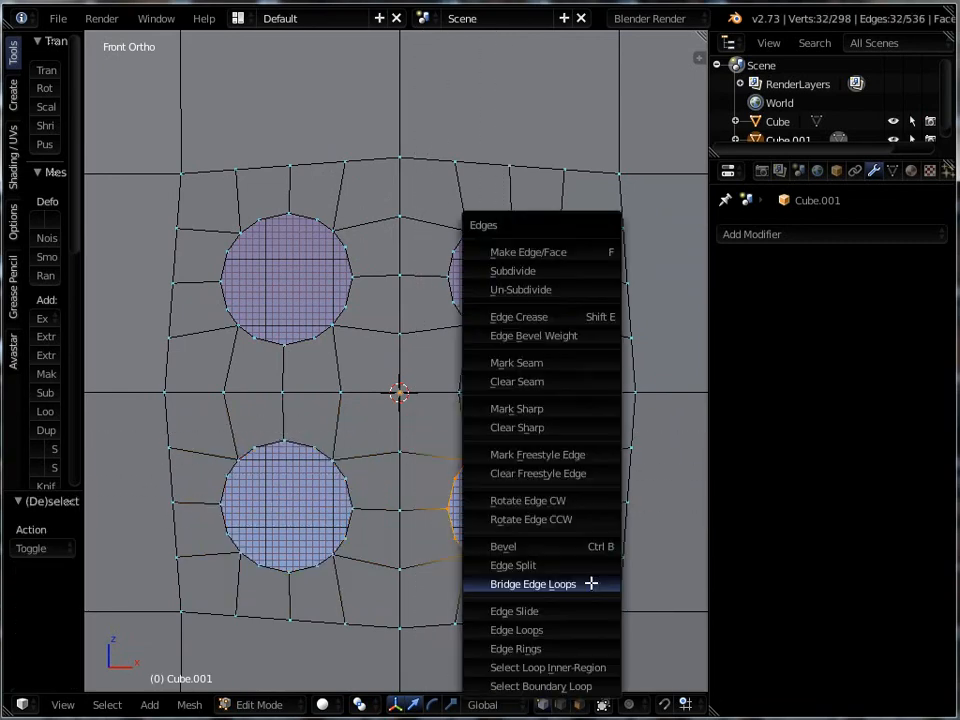
click(532, 584)
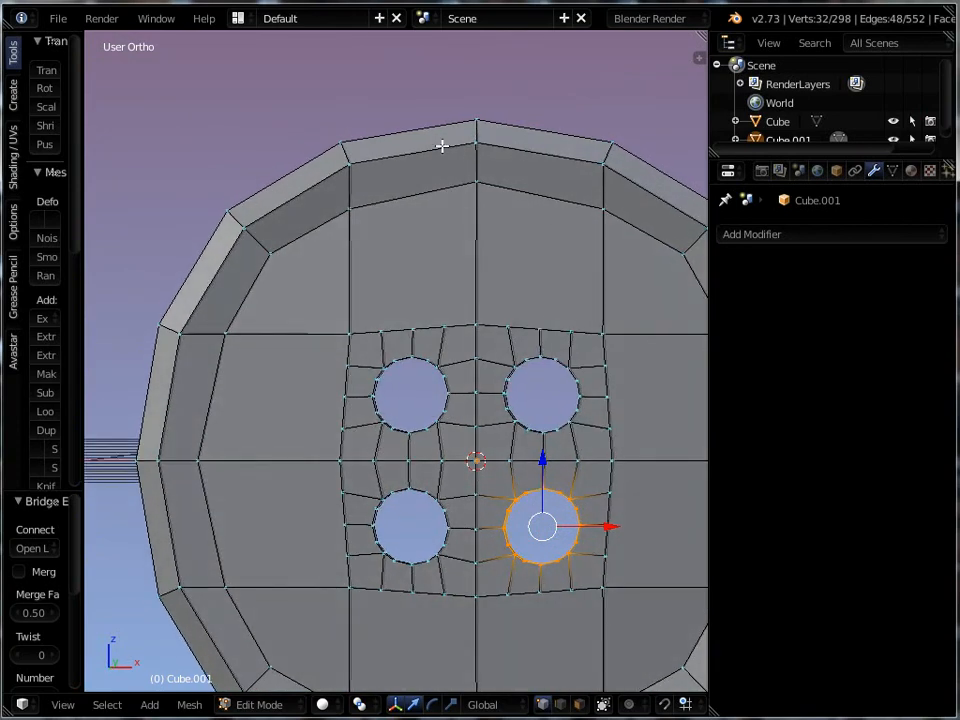
mouse_move(344, 560)
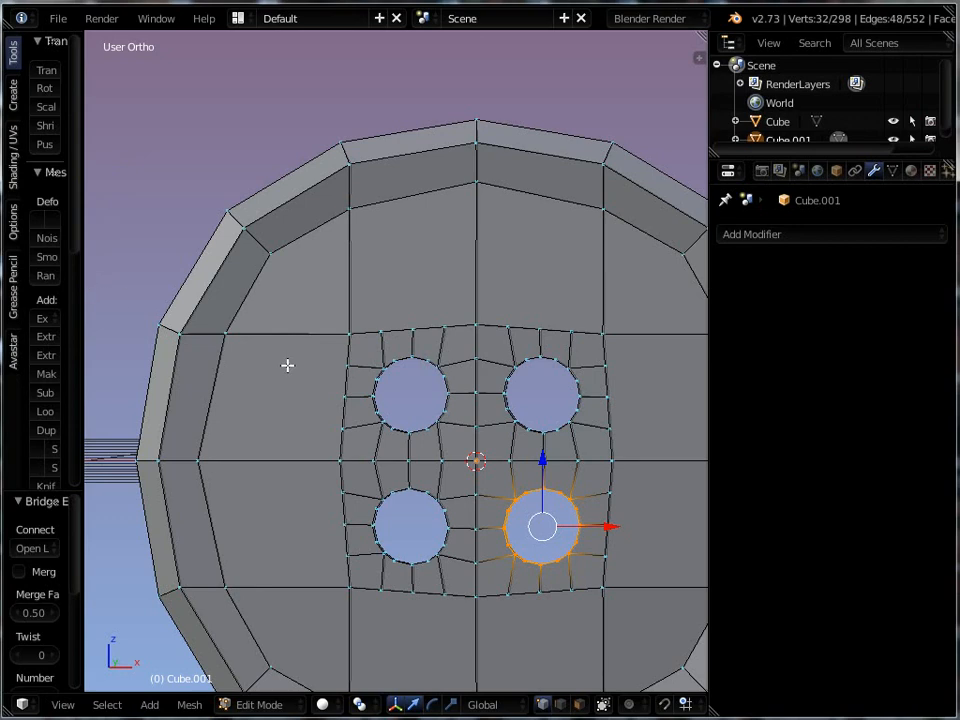
- Return to Object Mode so the finished button can be smooth-shaded
key(Tab)
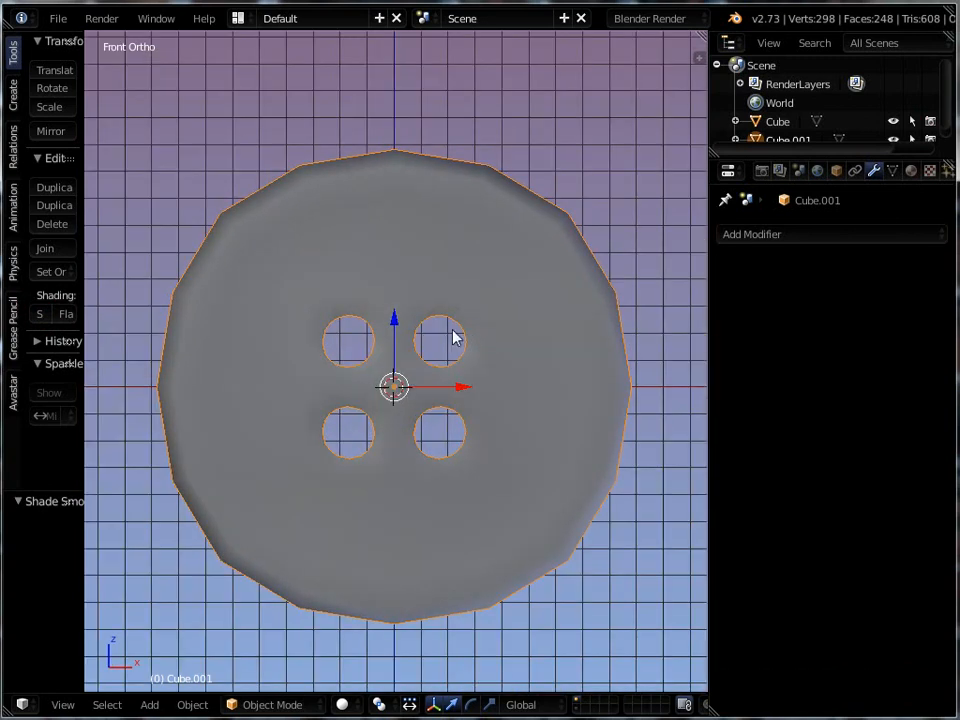
mouse_move(560, 496)
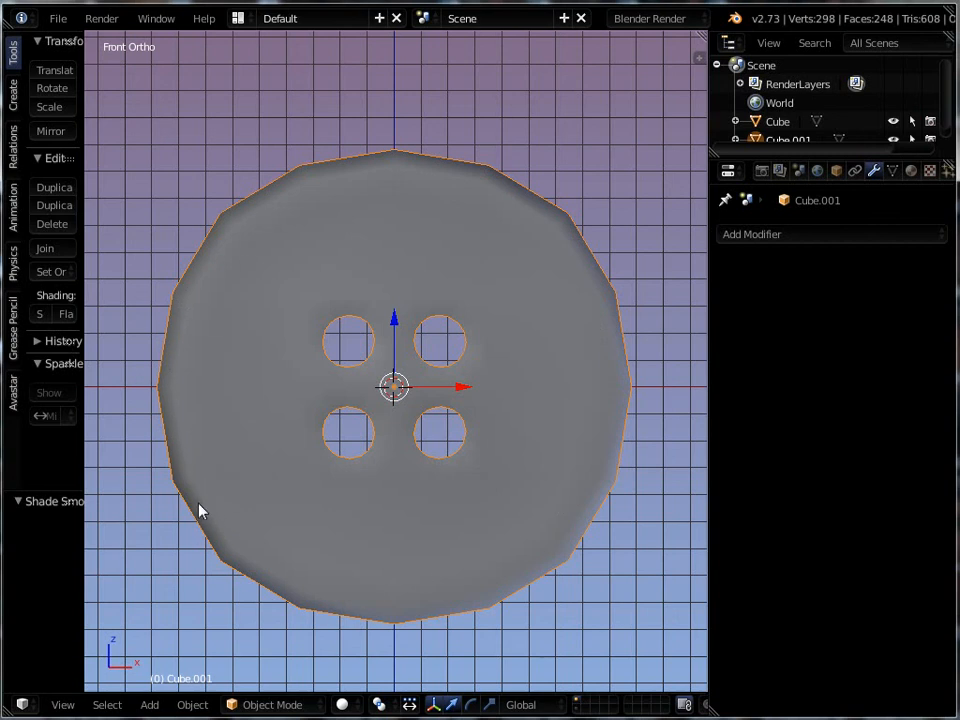
mouse_move(376, 576)
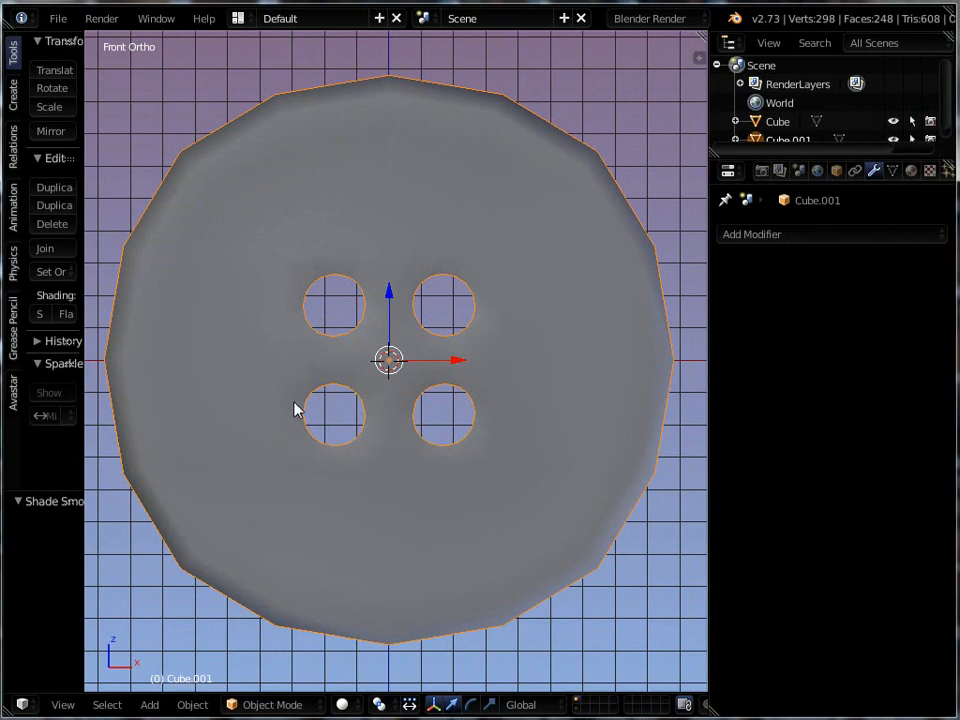
mouse_move(358, 348)
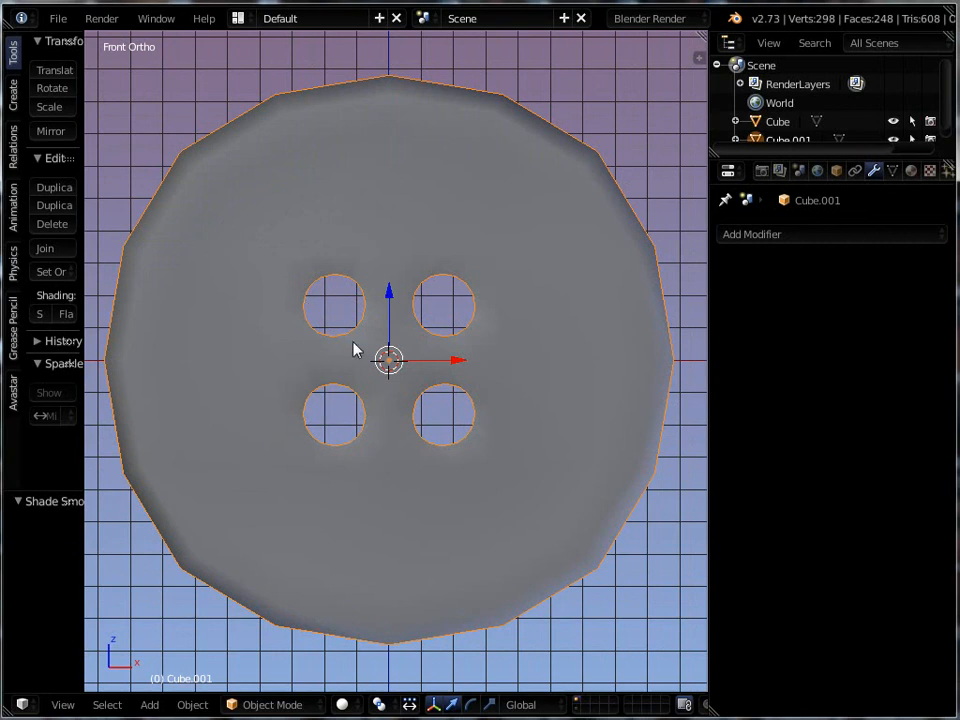
mouse_move(448, 278)
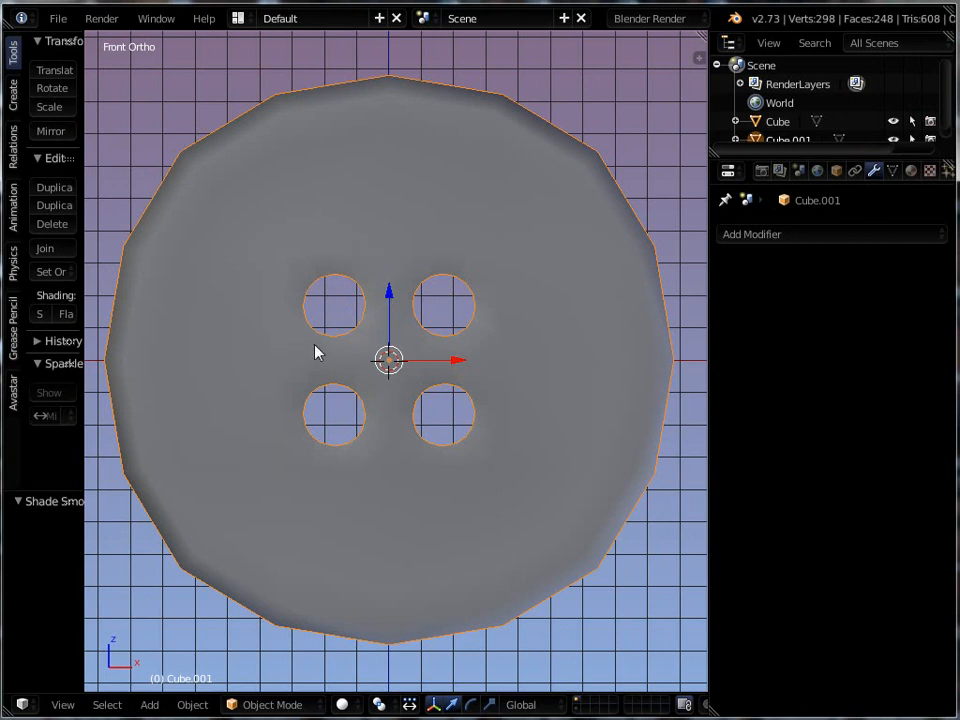
mouse_move(340, 344)
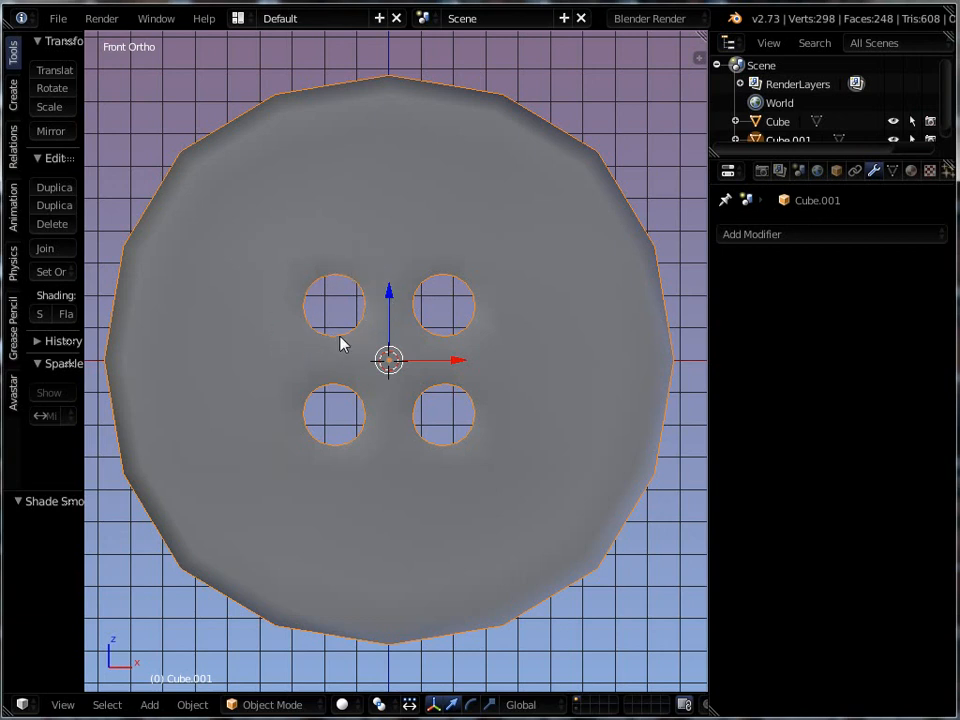
mouse_move(332, 348)
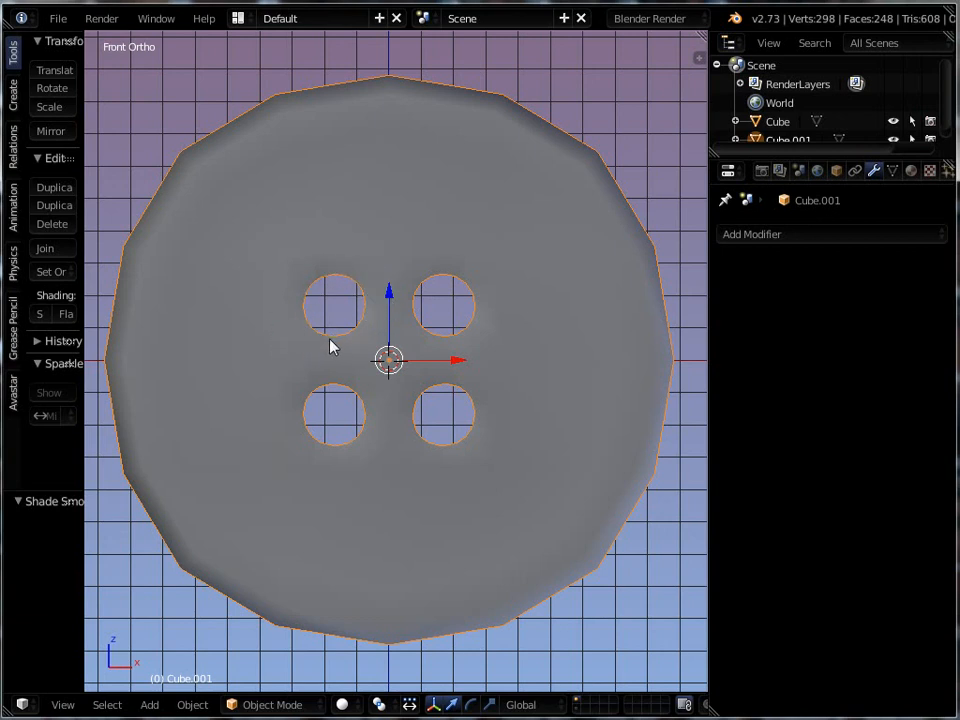
mouse_move(298, 314)
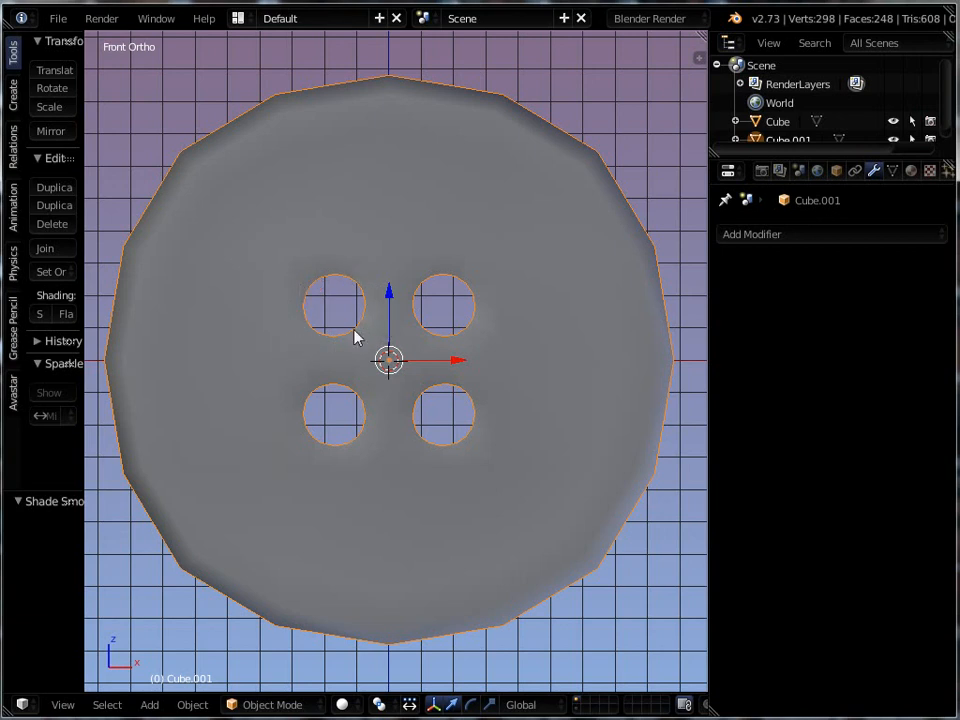
- Add a Catmull-Clark Subdivision Surface modifier smoothing the button and its holes
click(750, 234)
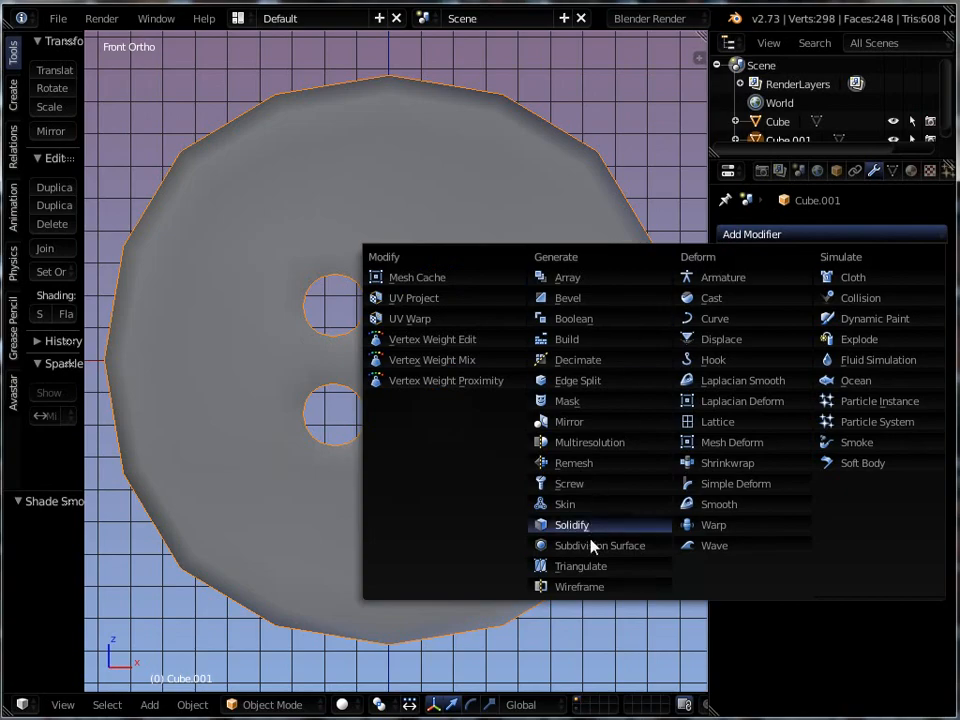
click(600, 544)
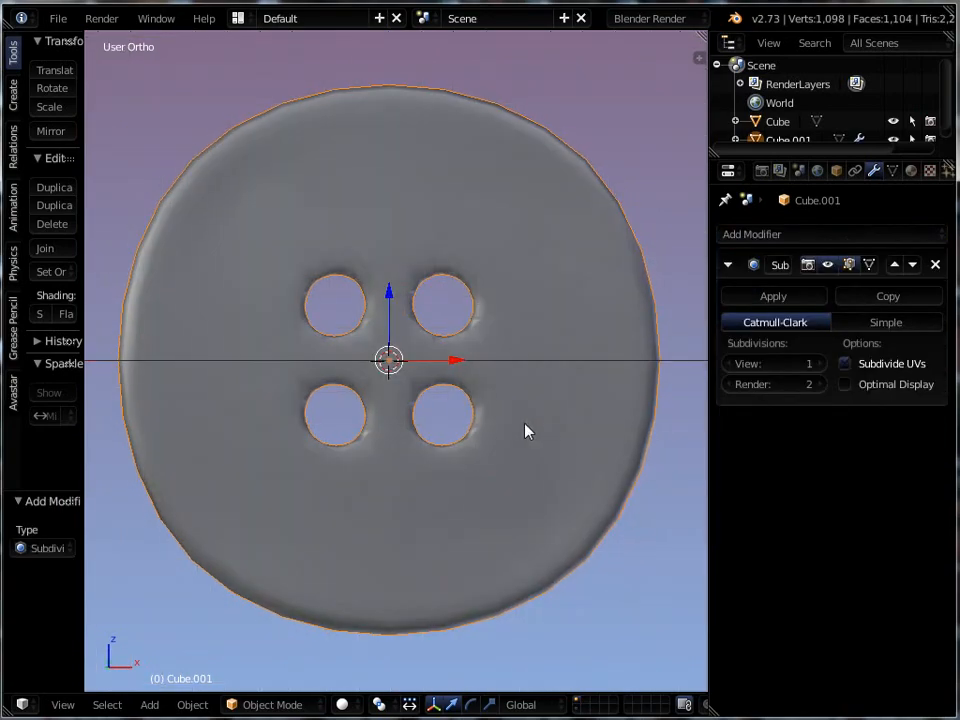
drag(528, 432, 404, 438)
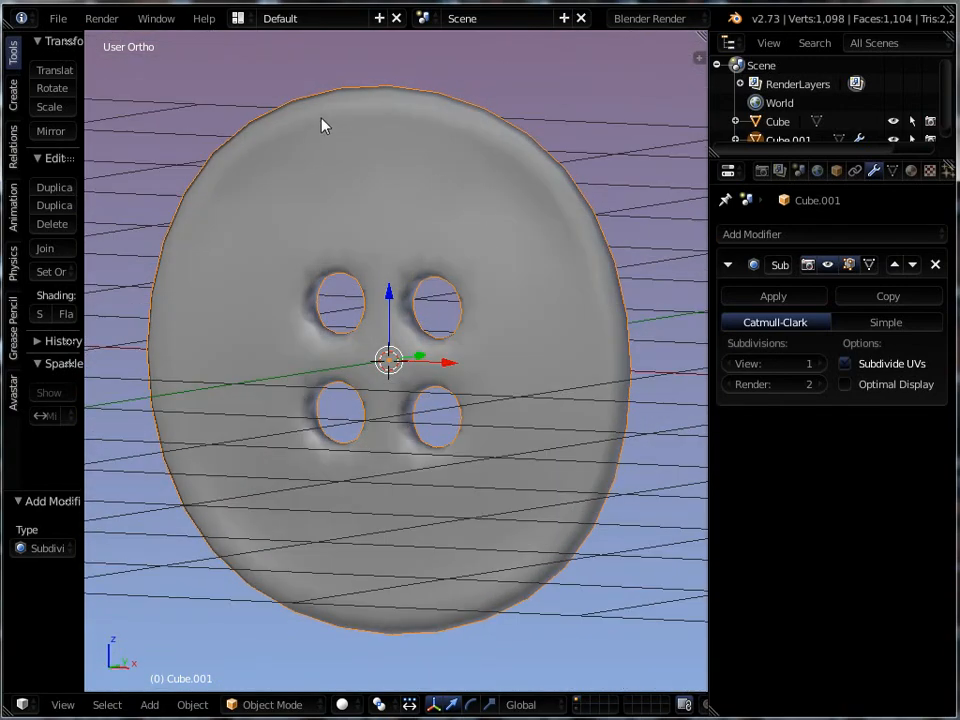
mouse_move(396, 132)
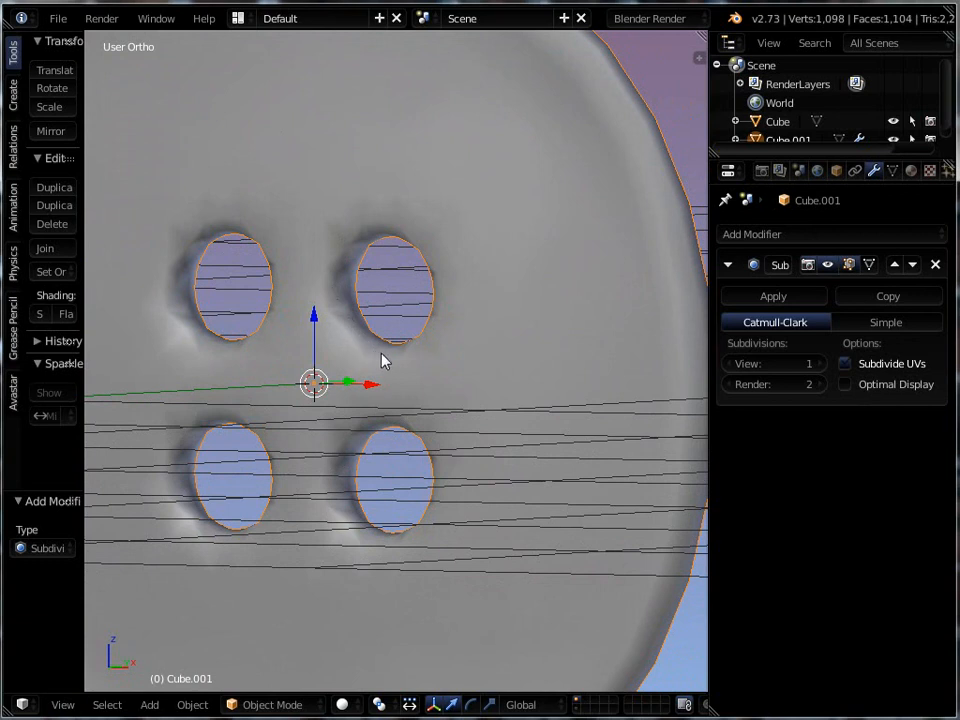
mouse_move(350, 330)
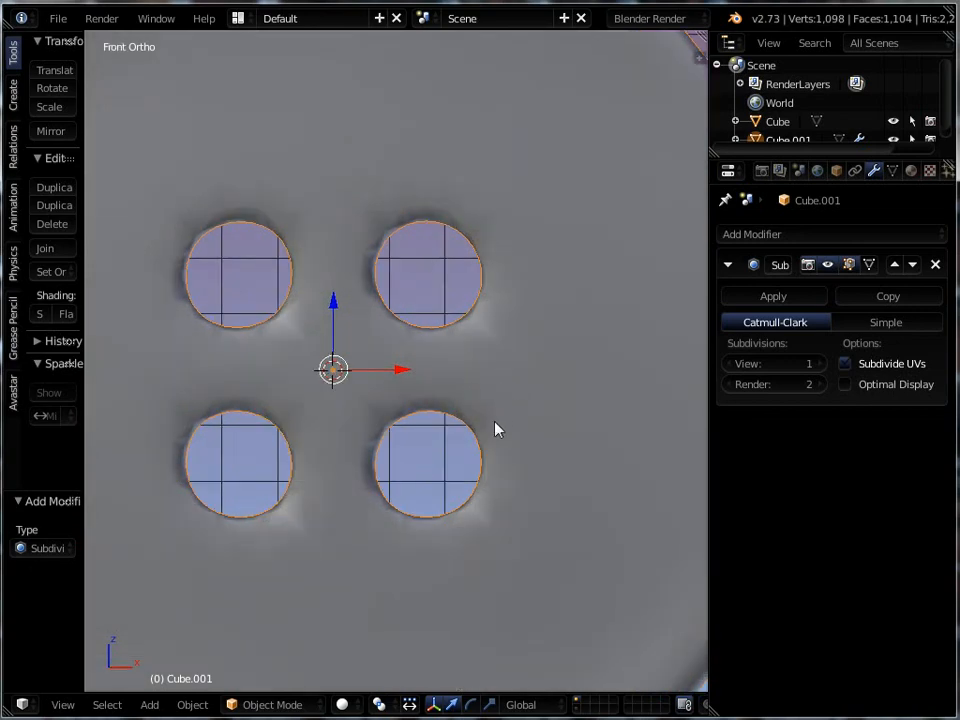
- Switch to Edit Mode and crease the first buttonhole edge loops with factor 1
click(272, 704)
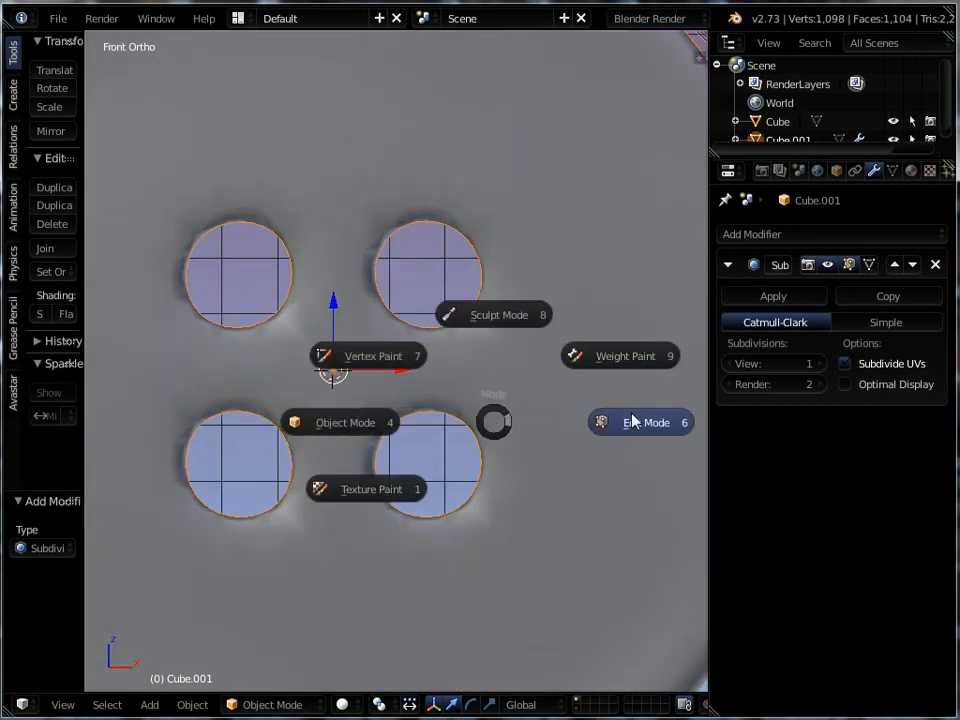
click(646, 422)
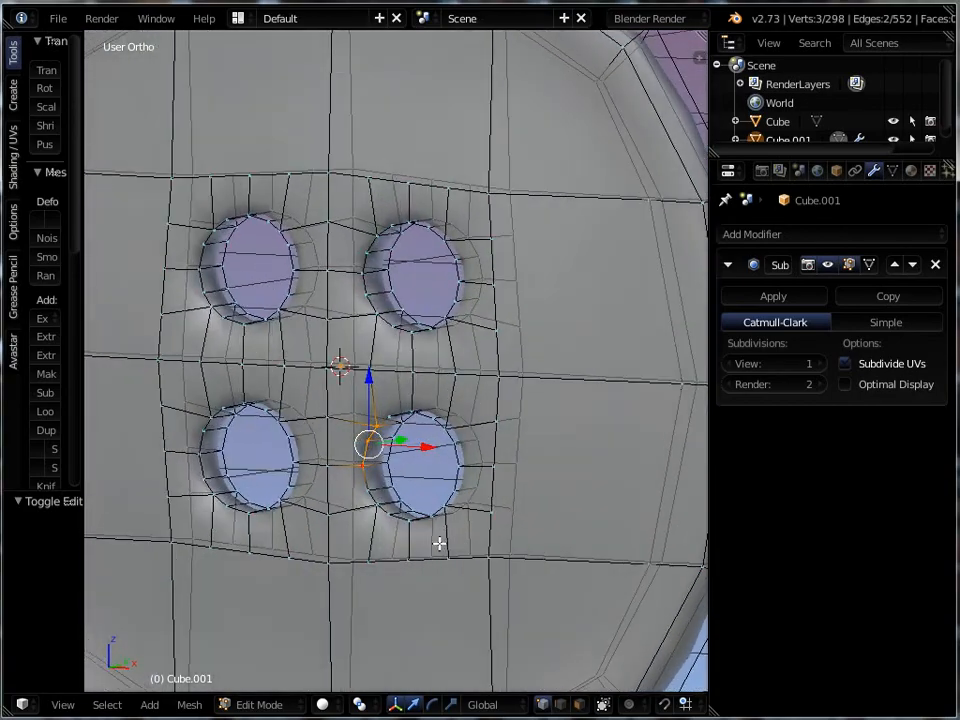
key(KP_1)
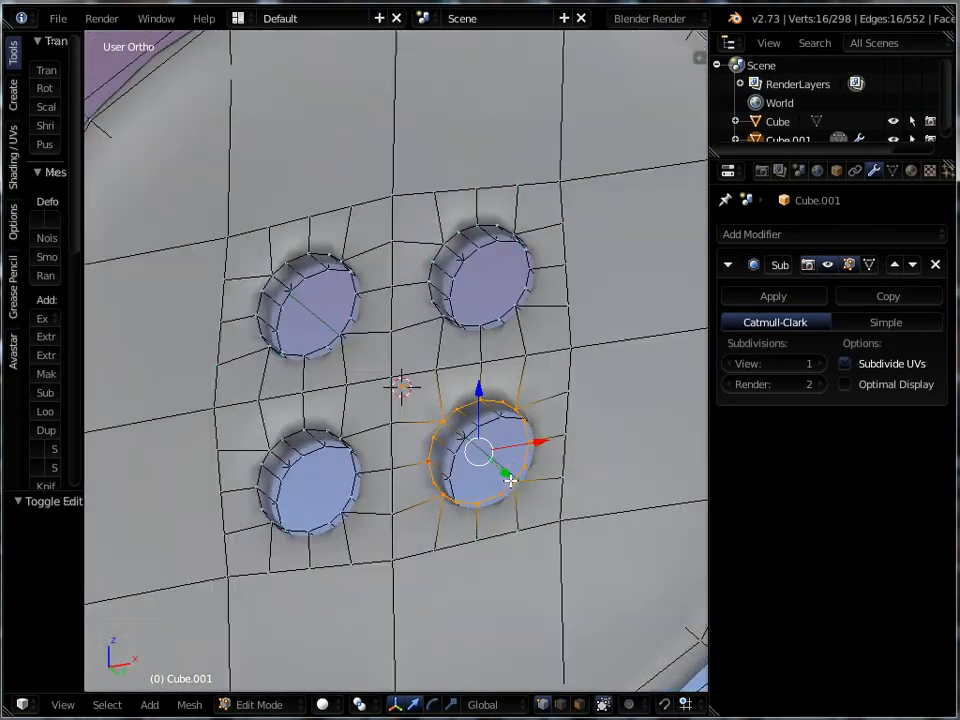
key(KP_1)
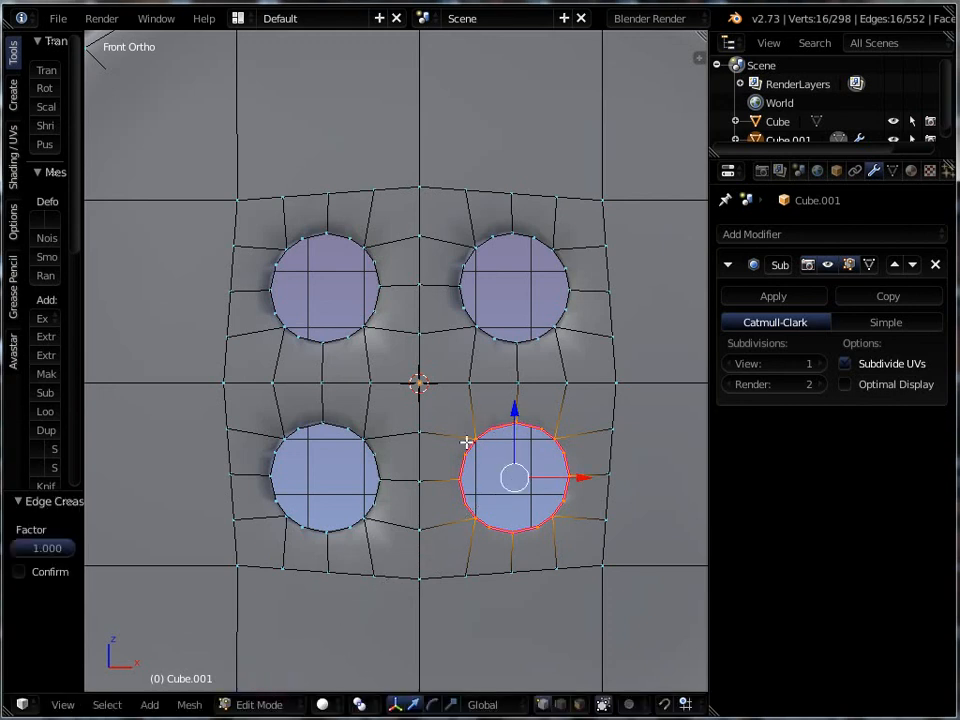
mouse_move(464, 408)
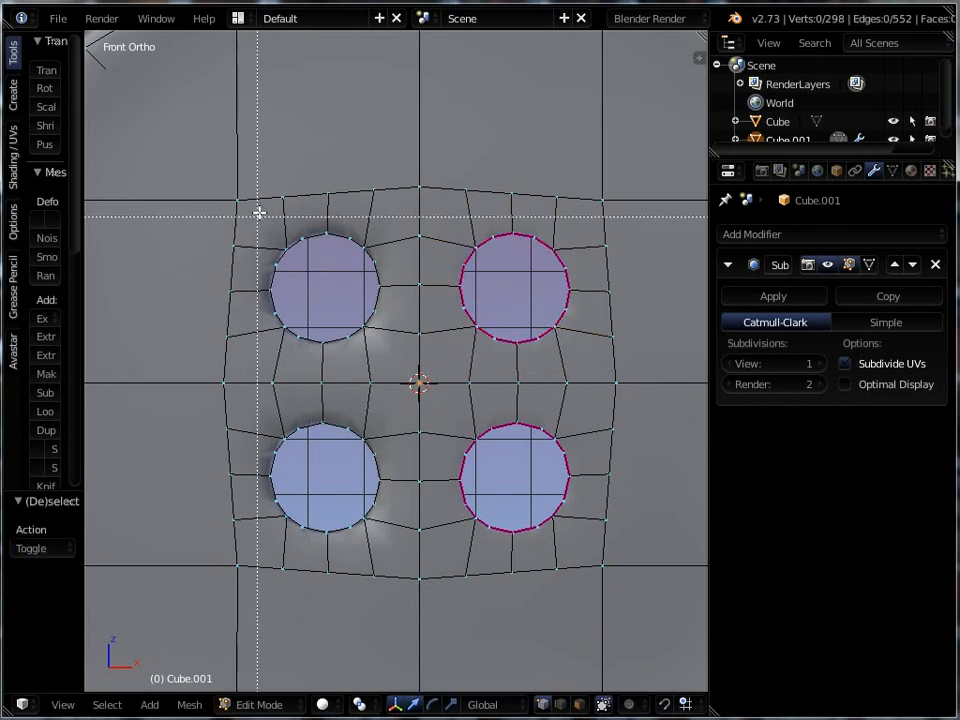
- Crease the top-left and bottom-left buttonhole edge loops fully as well
click(324, 288)
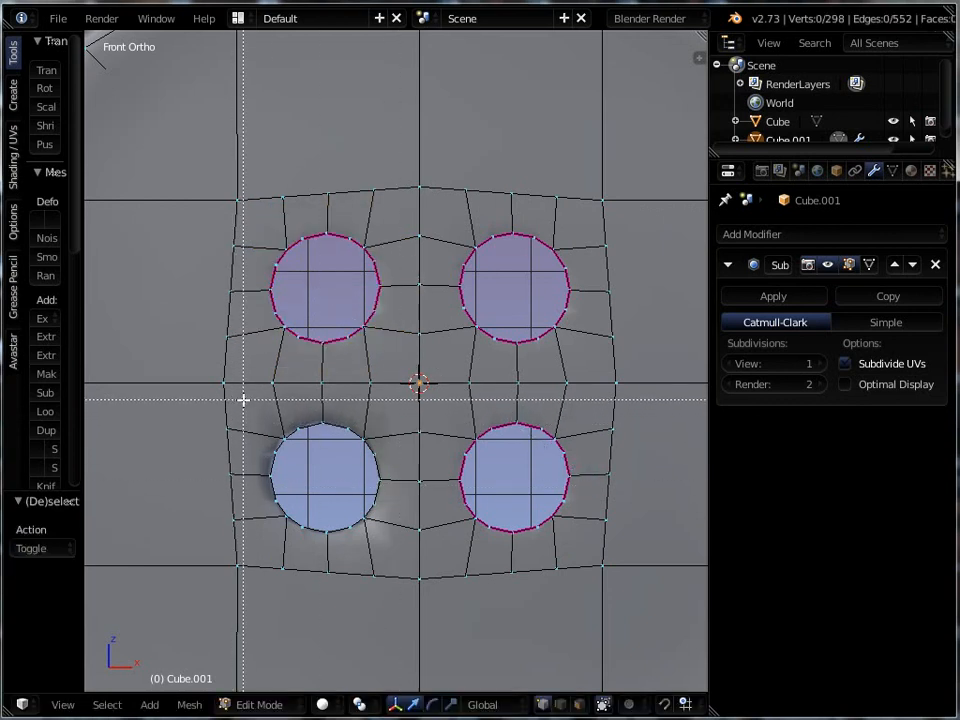
drag(252, 404, 392, 548)
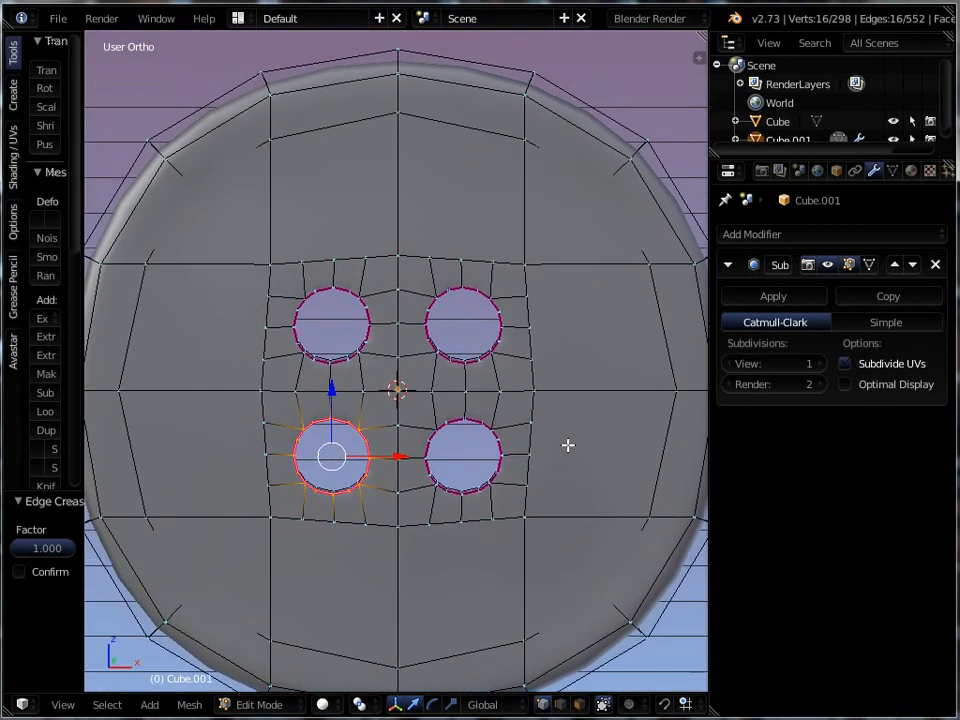
mouse_move(228, 244)
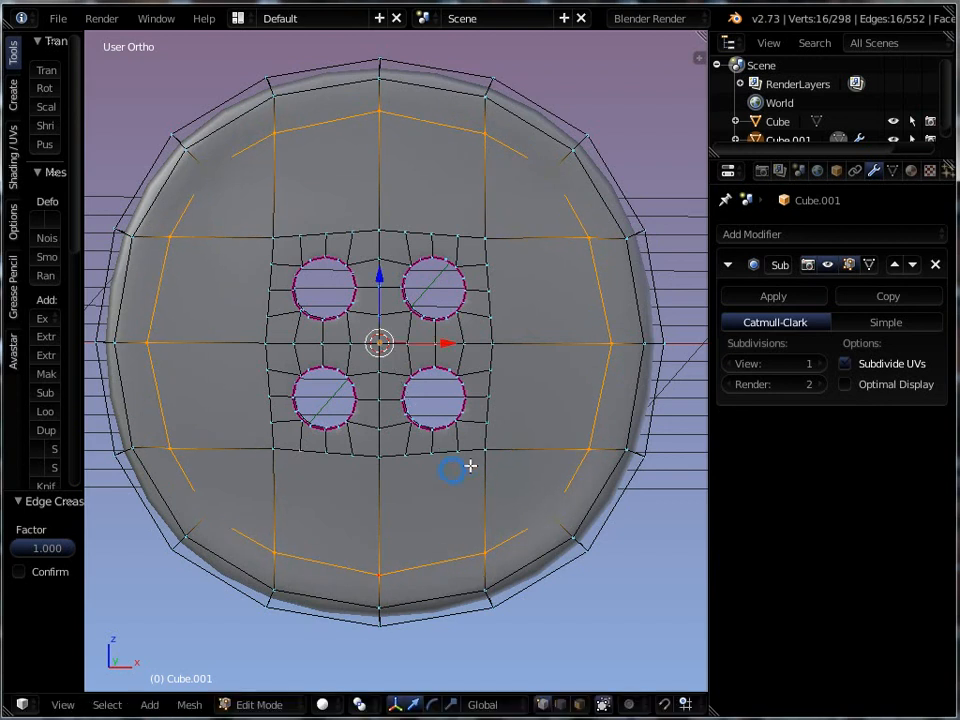
mouse_move(550, 276)
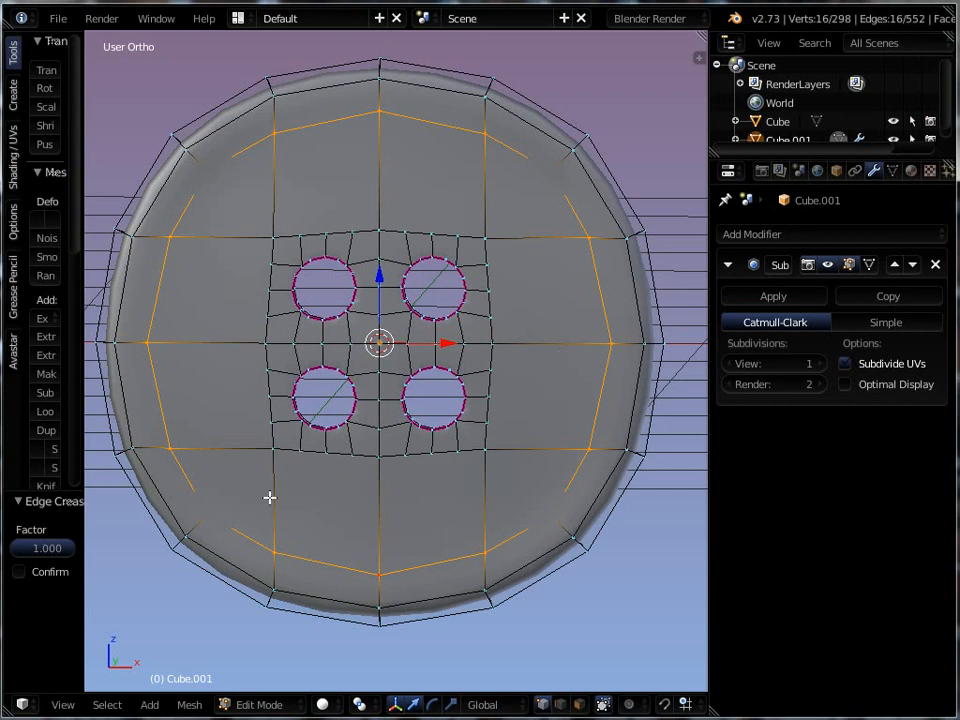
mouse_move(304, 224)
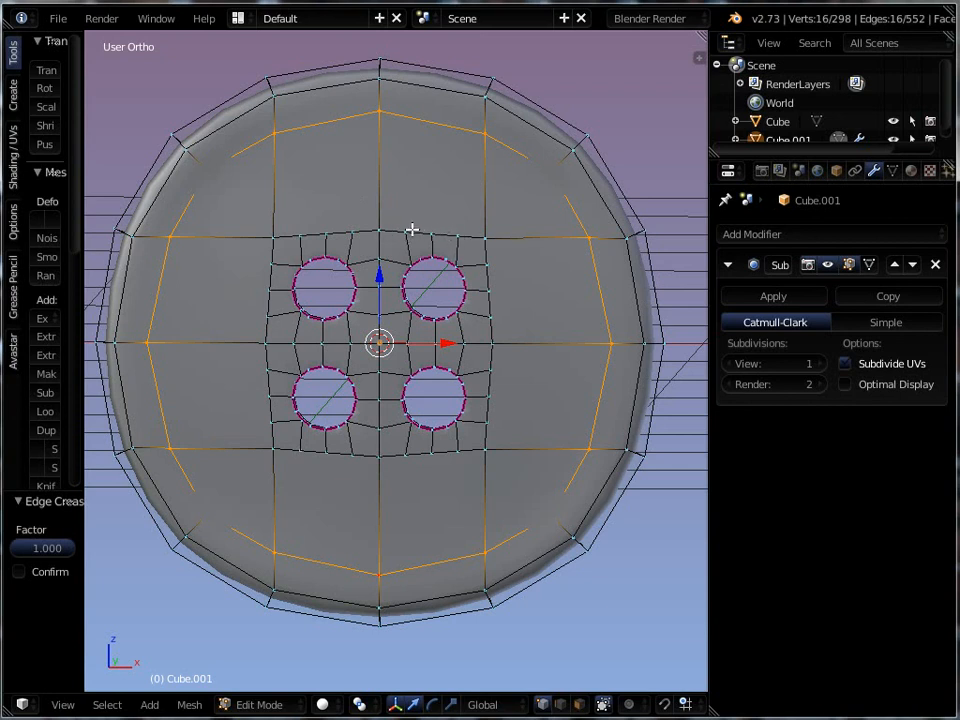
mouse_move(436, 236)
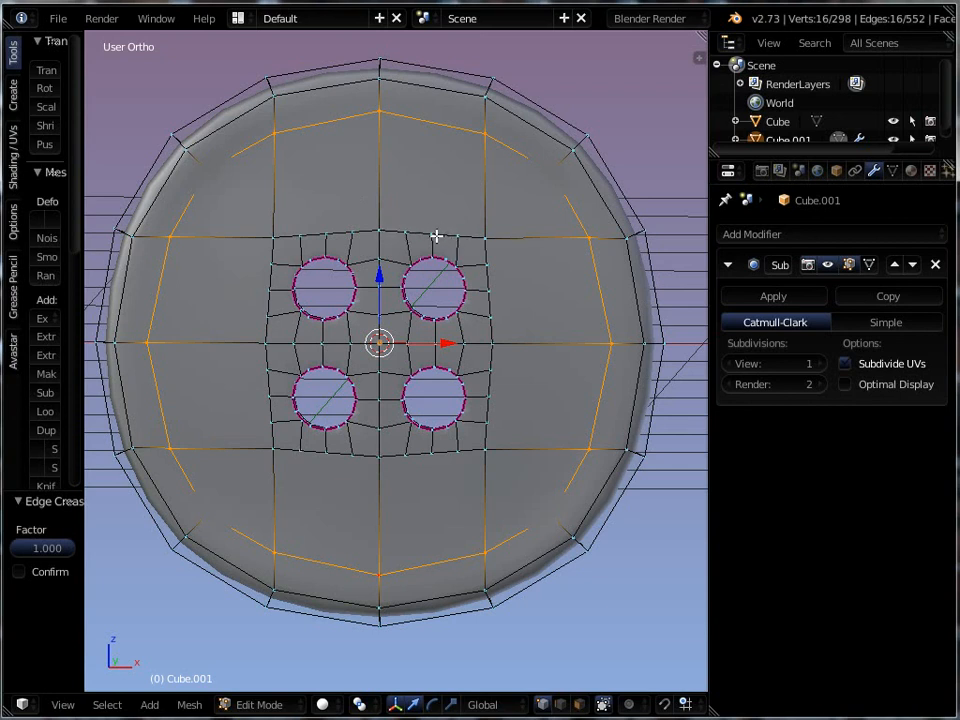
mouse_move(460, 108)
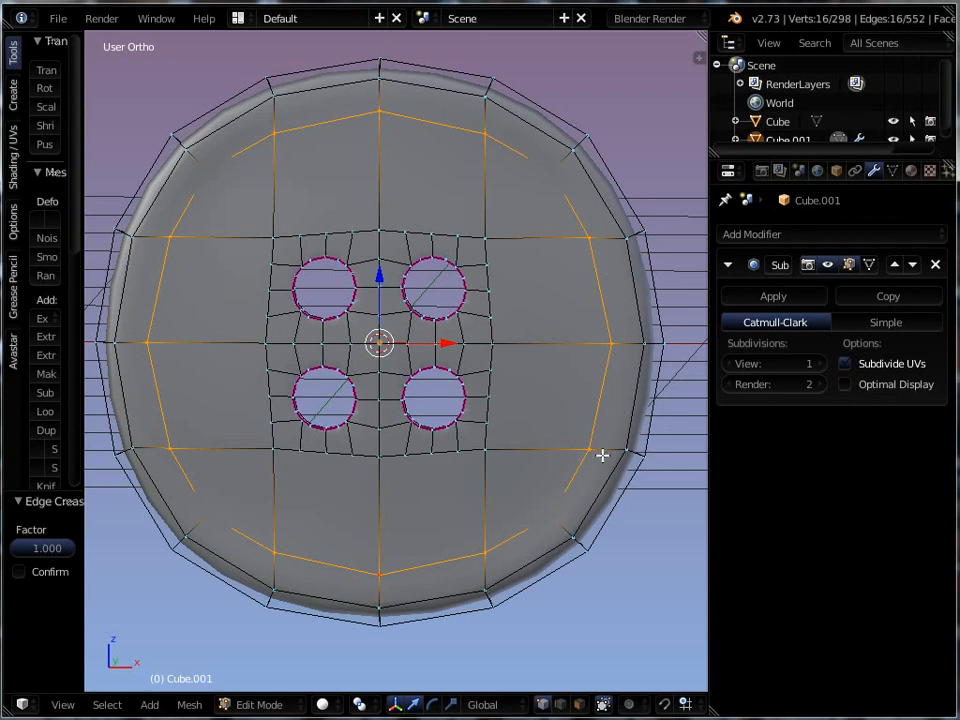
mouse_move(616, 344)
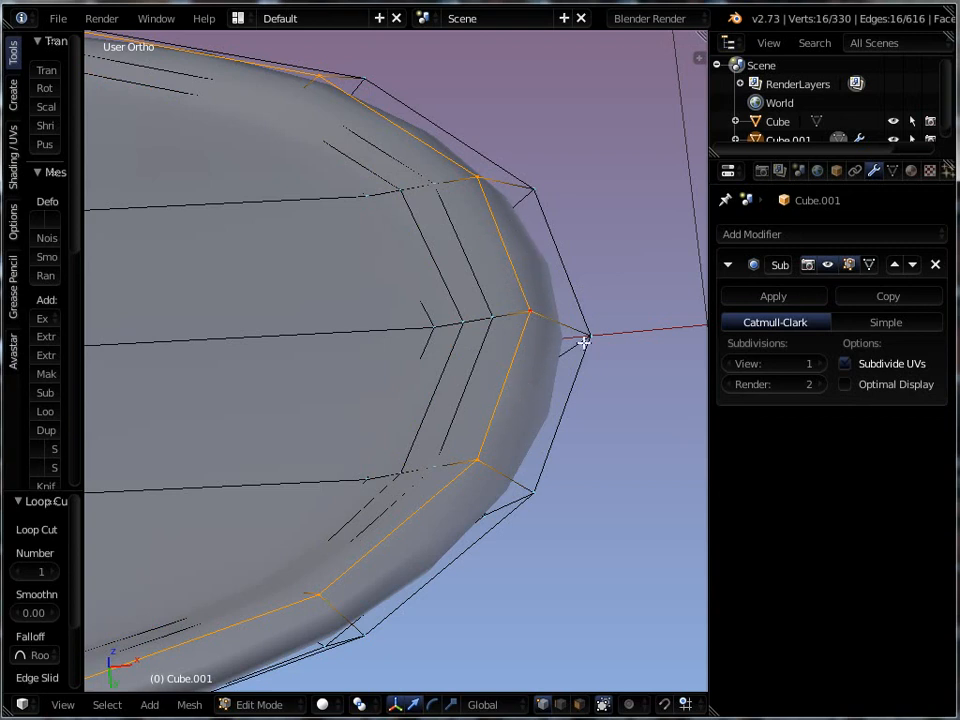
mouse_move(556, 356)
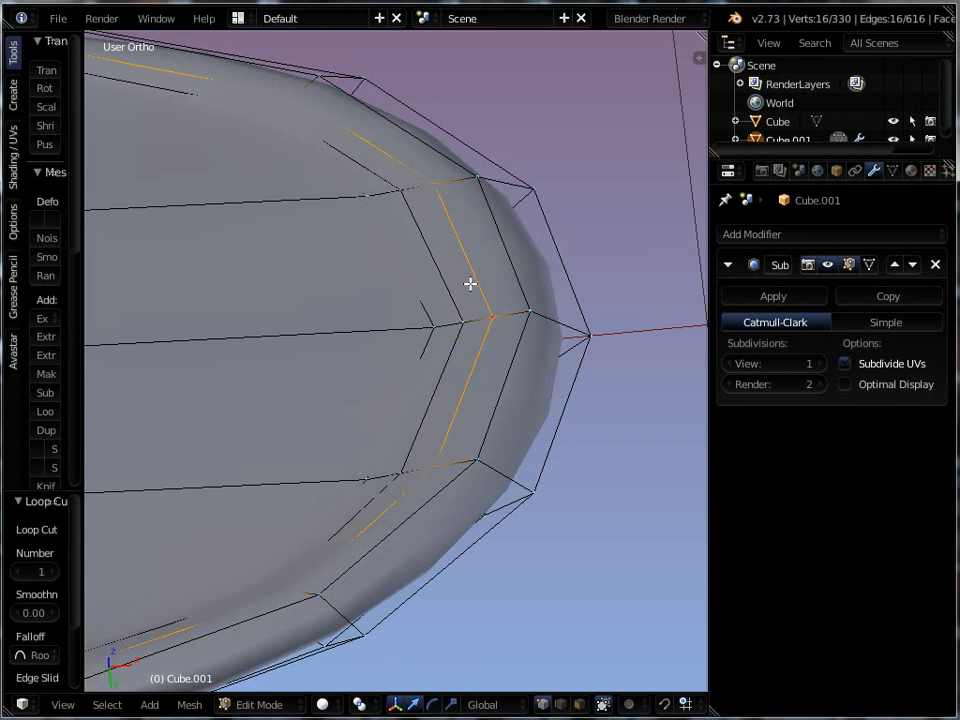
mouse_move(476, 342)
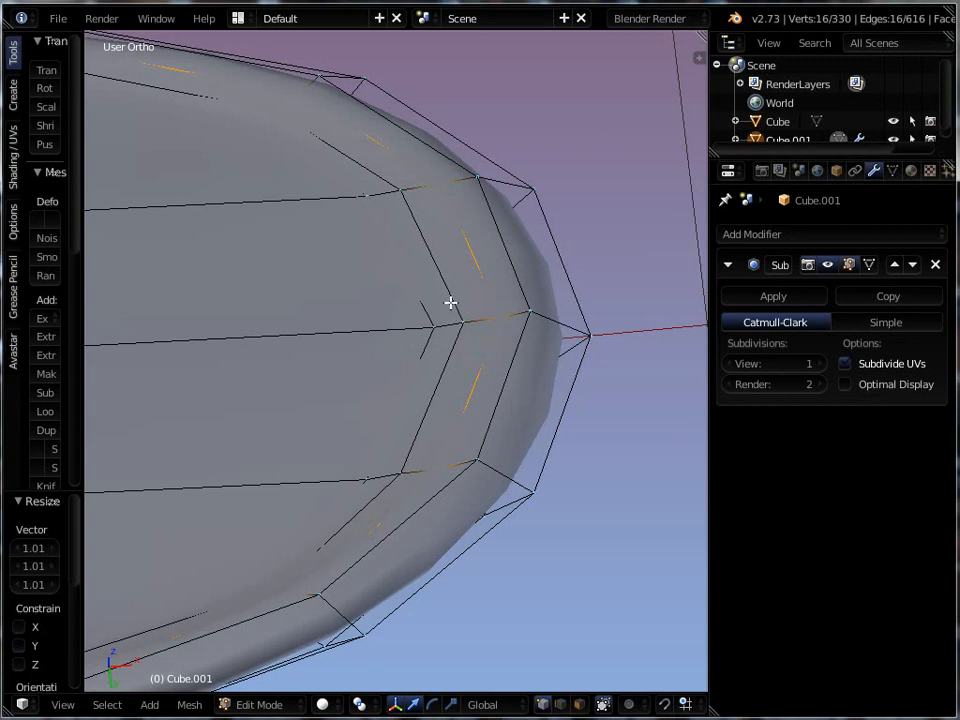
- Scale the rim's inner edge loops slightly outward to sharpen the raised rim
click(456, 338)
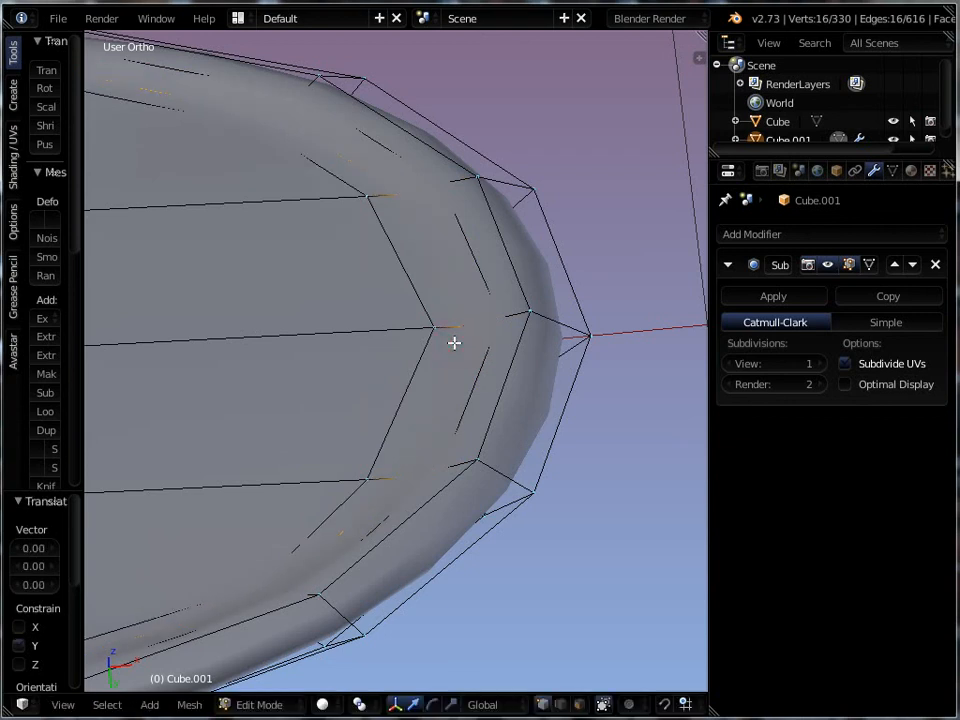
key(s)
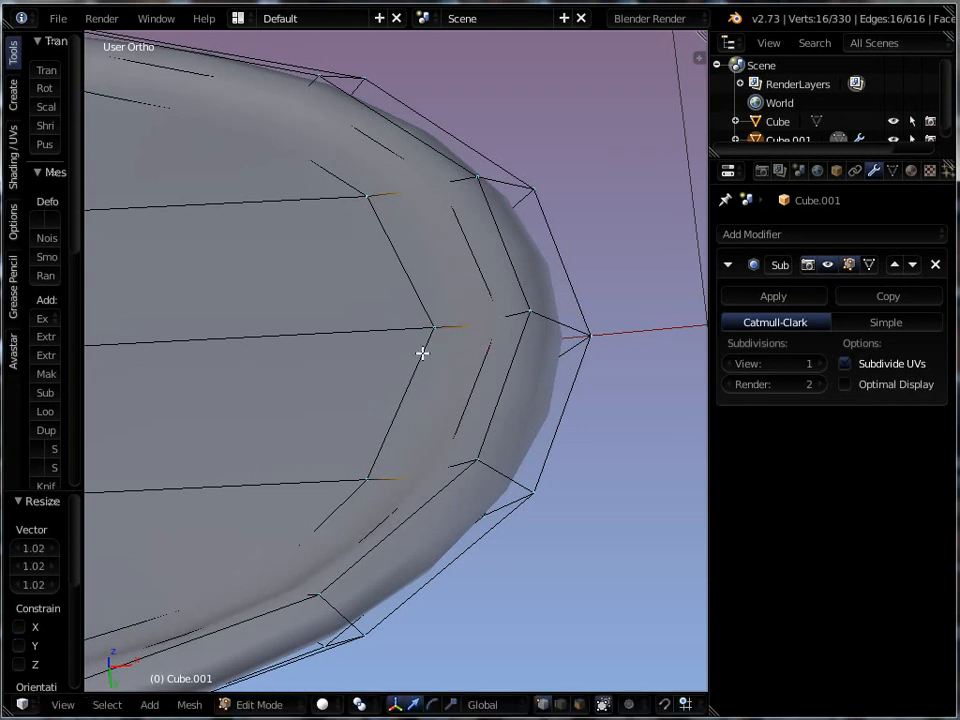
click(436, 324)
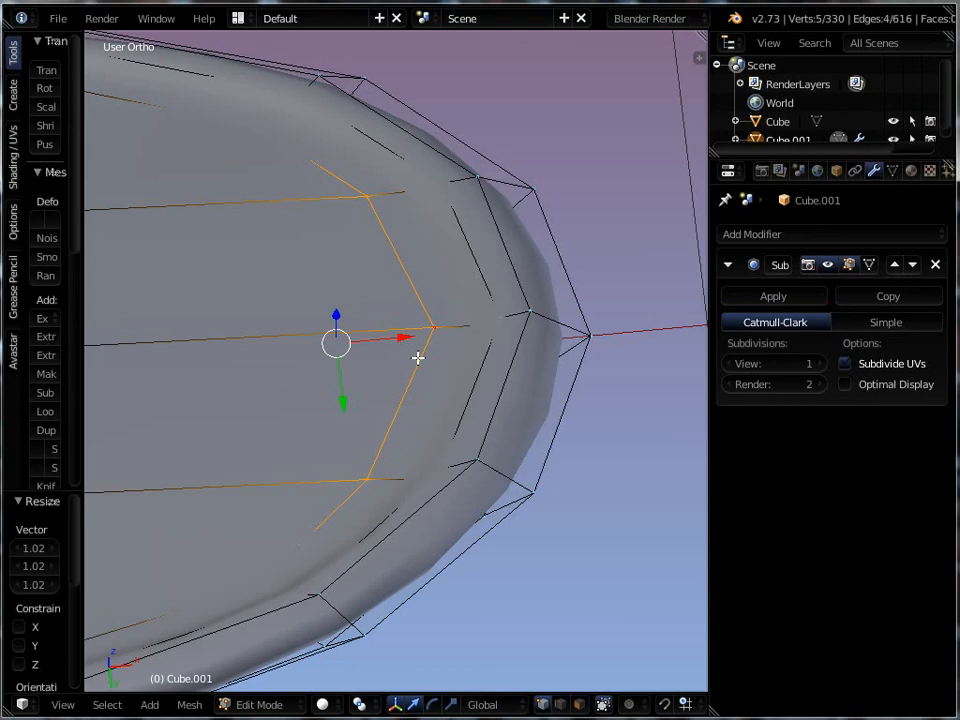
drag(336, 344, 440, 356)
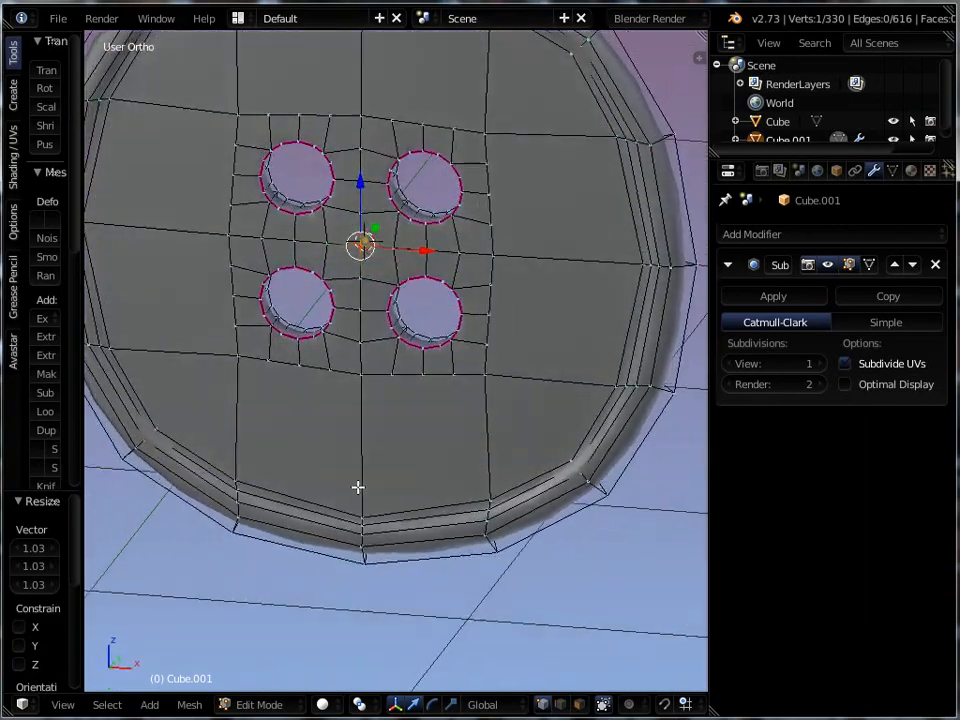
scroll(up, 3)
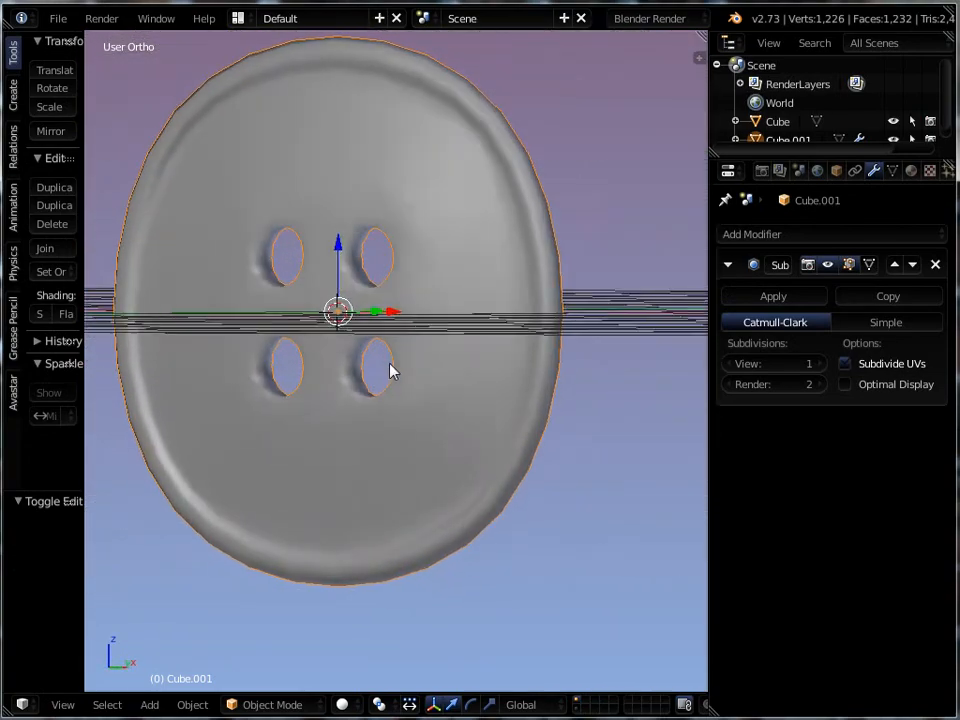
- Apply the Subdivision Surface modifier and inspect the finished button from front and an angle
click(772, 296)
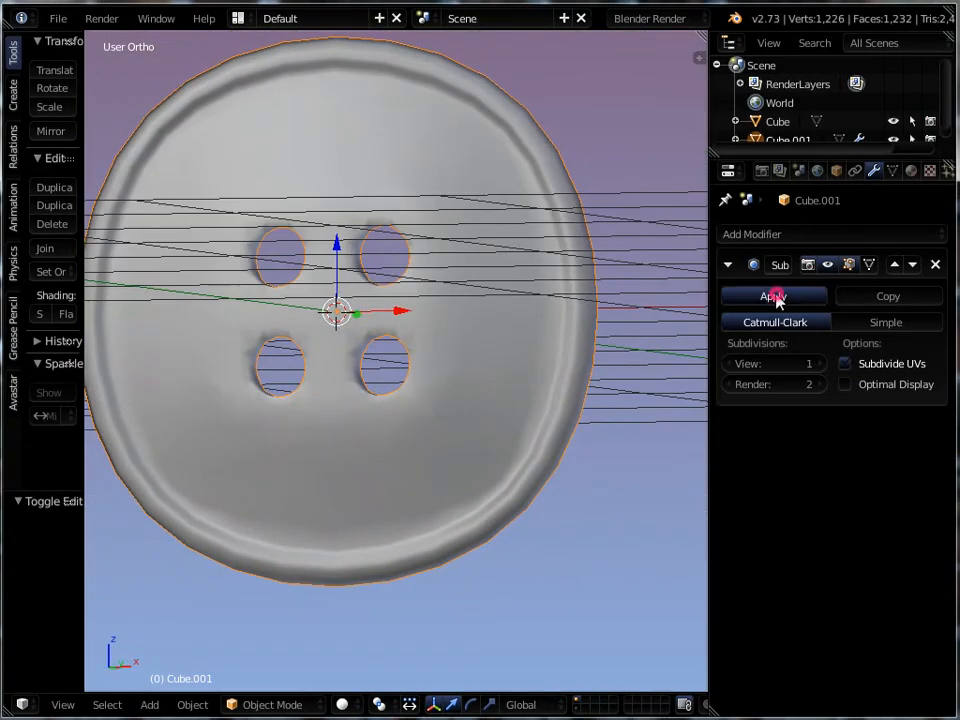
click(774, 296)
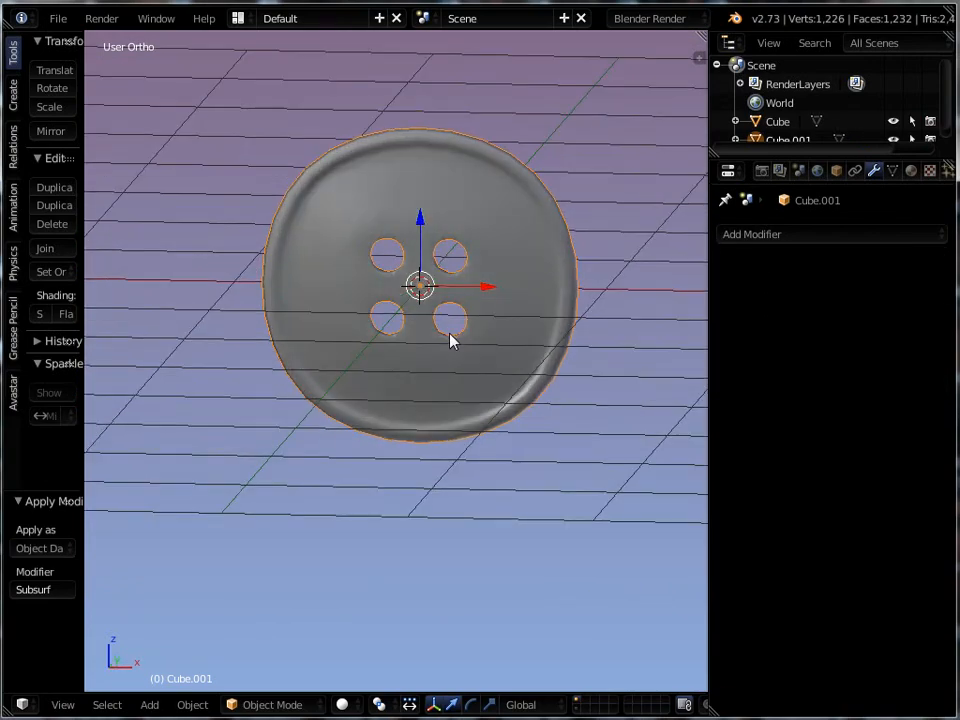
key(KP_1)
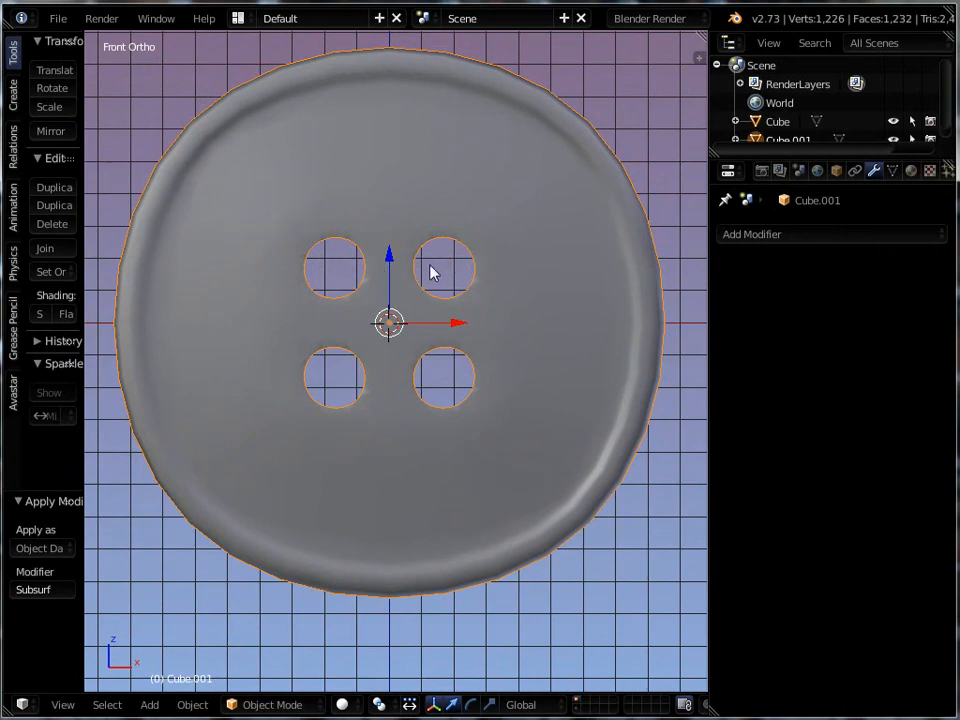
drag(430, 280, 336, 310)
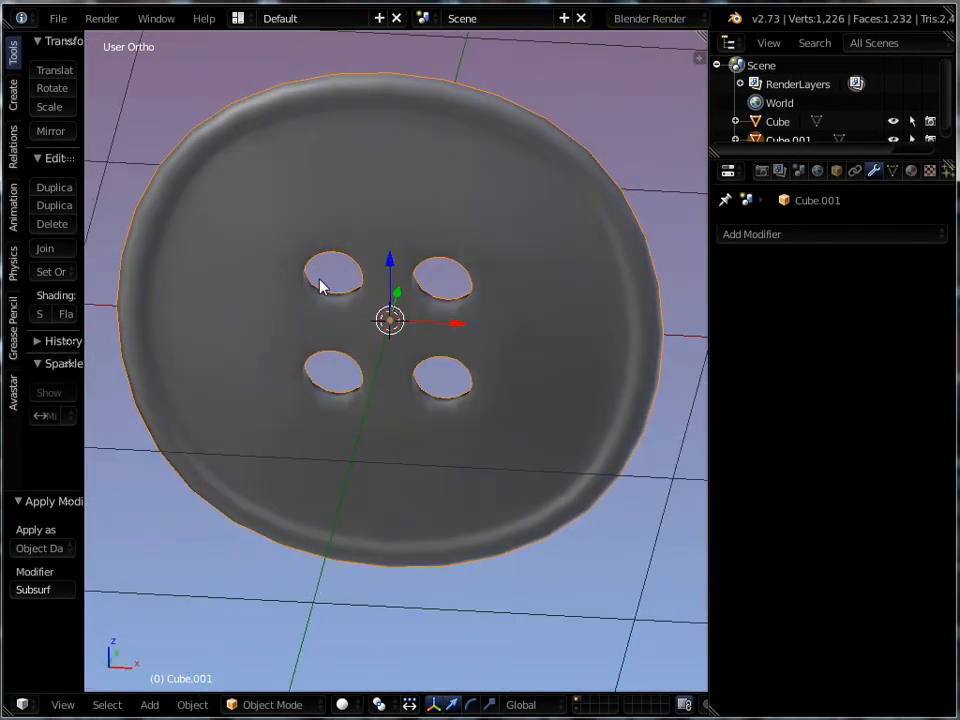
mouse_move(358, 272)
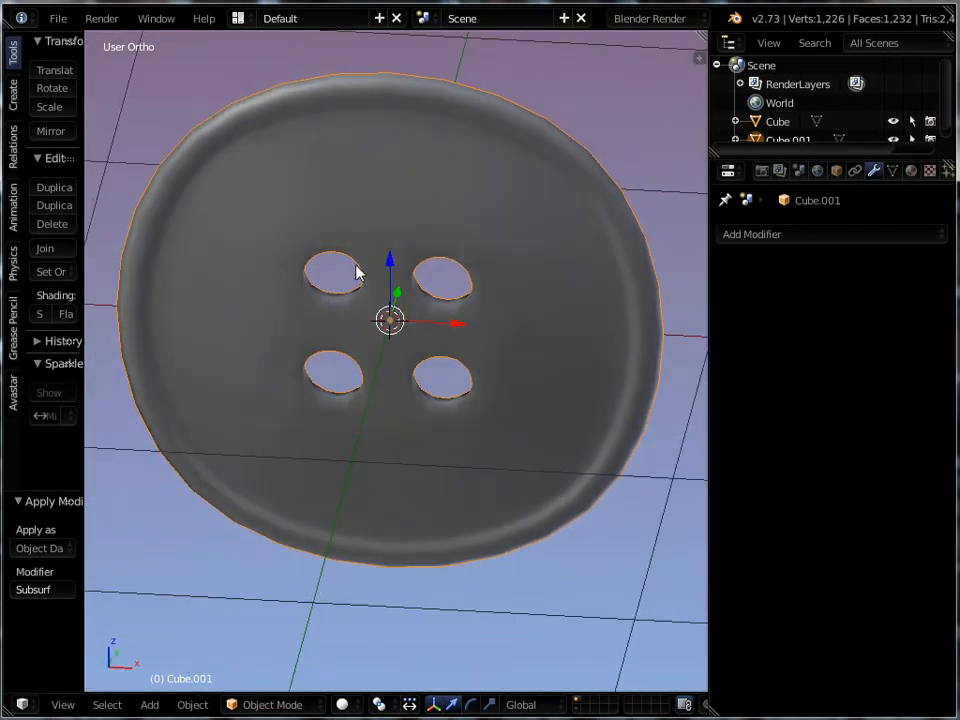